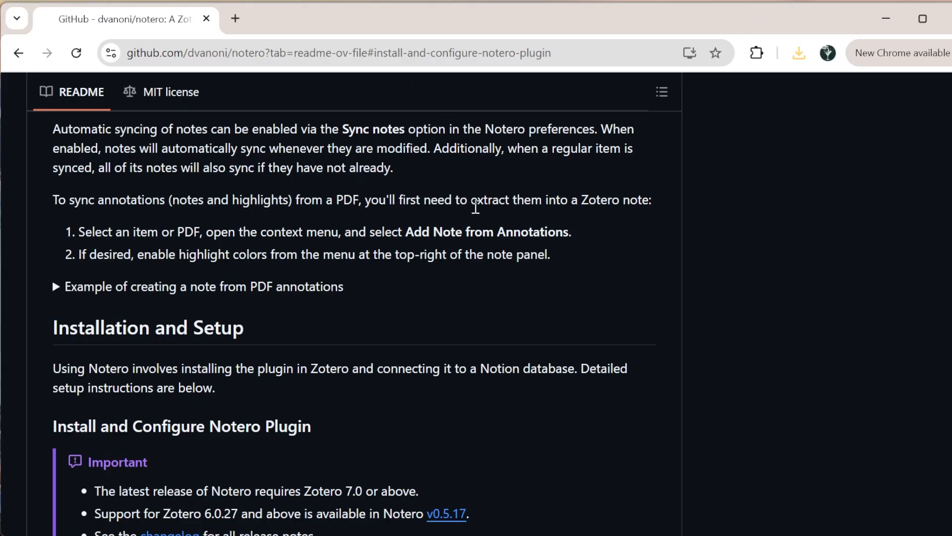
Step: Scroll the Notero README down to the 'Install and Configure Notero Plugin' section
scroll("down", 3)
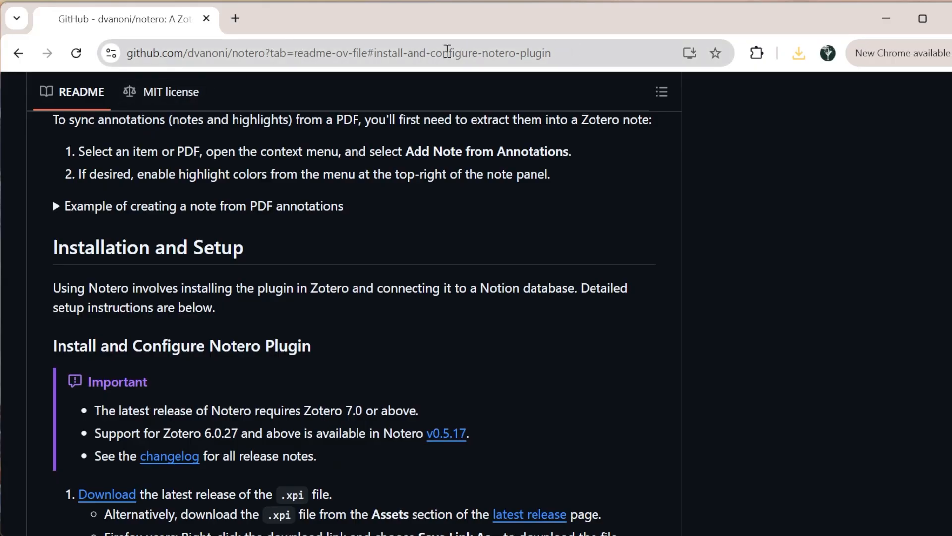
scroll("down", 3)
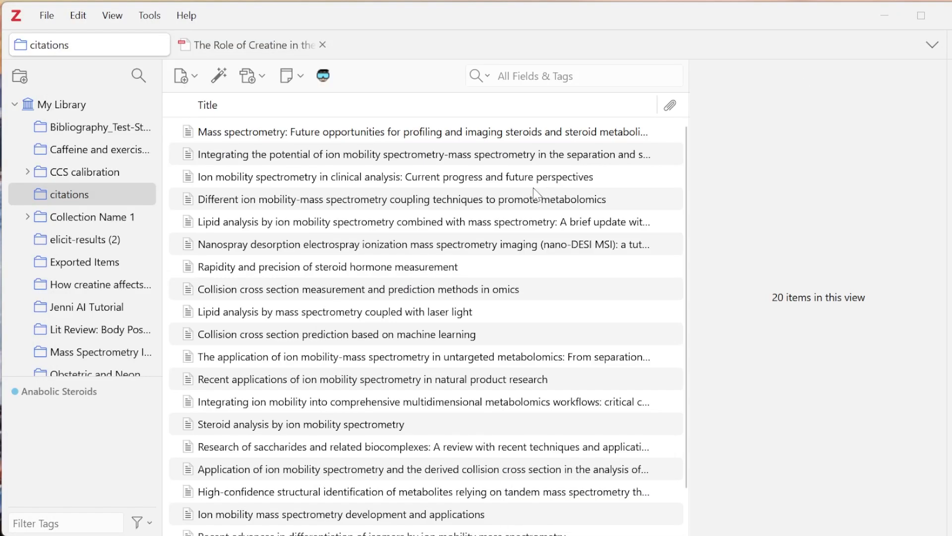
Step: Install the Notero plugin from notero-1.0.0.xpi through Zotero's plugin manager
left_click(148, 15)
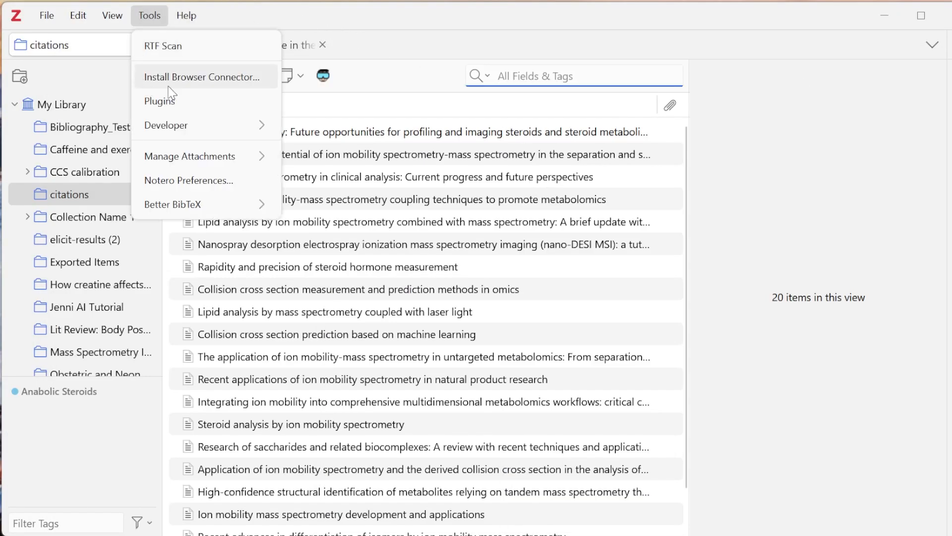
left_click(160, 100)
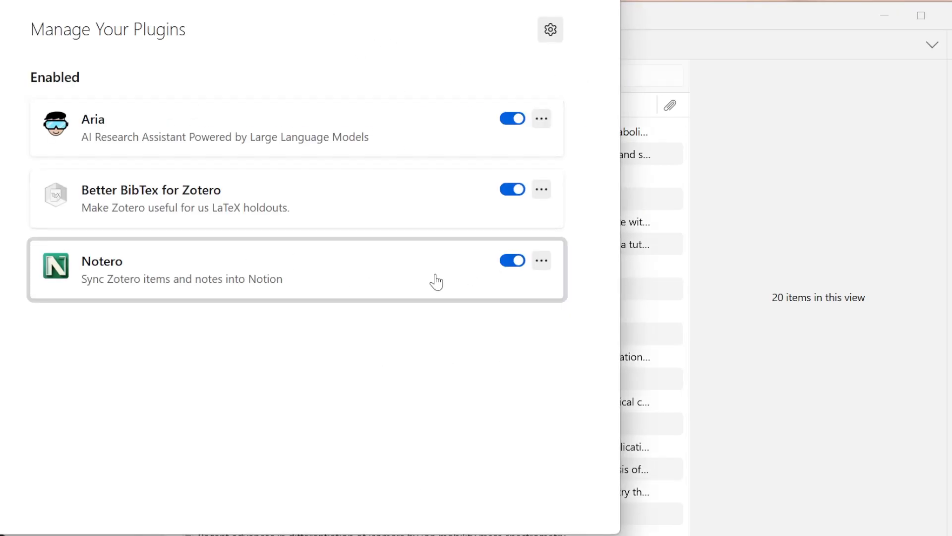
left_click(541, 260)
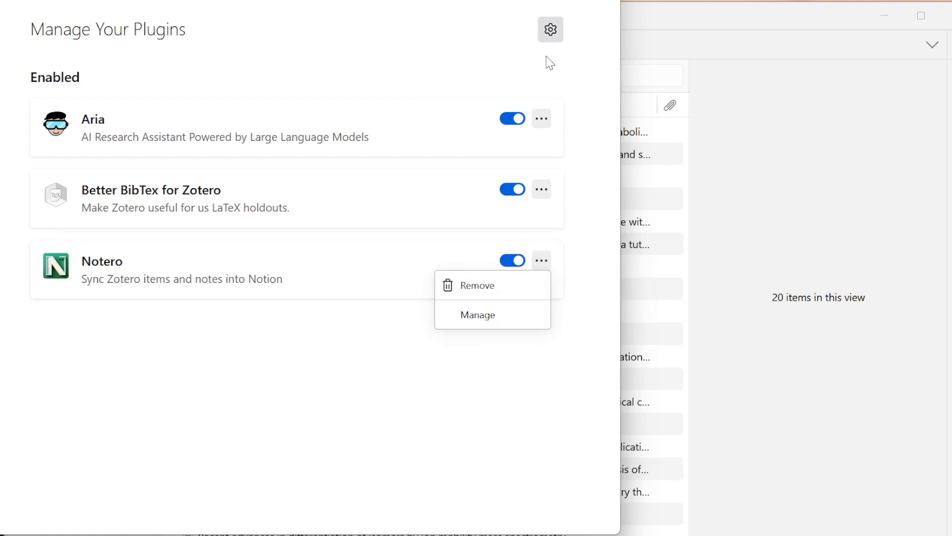
left_click(550, 29)
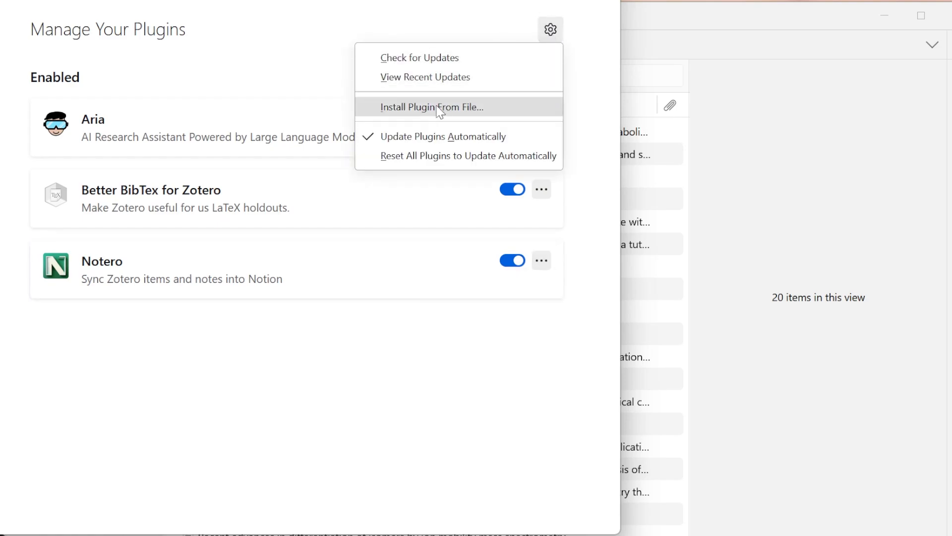
left_click(432, 108)
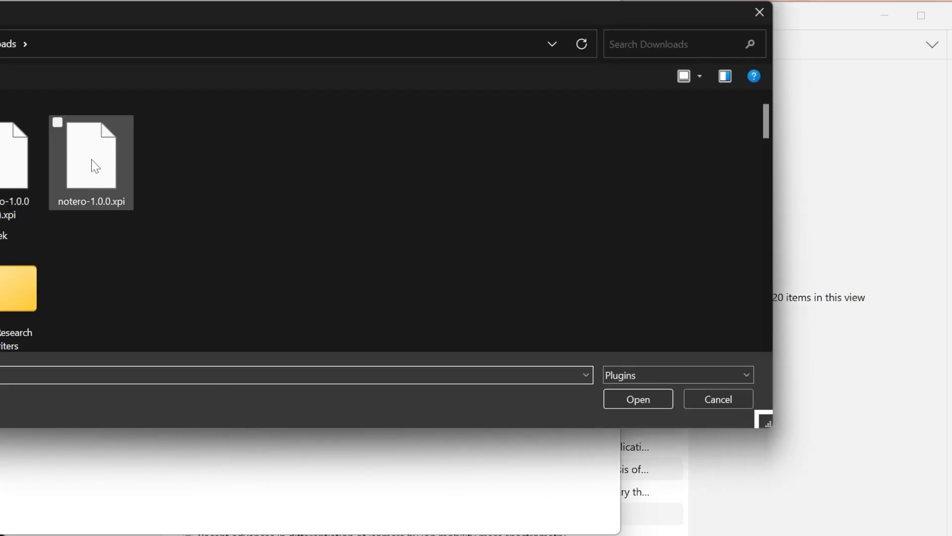
left_click(637, 399)
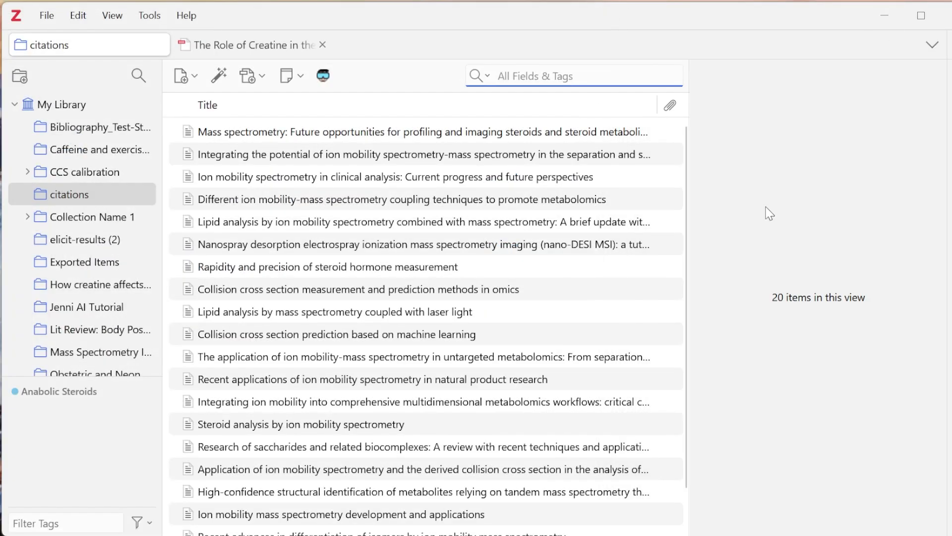
mouse_move(149, 16)
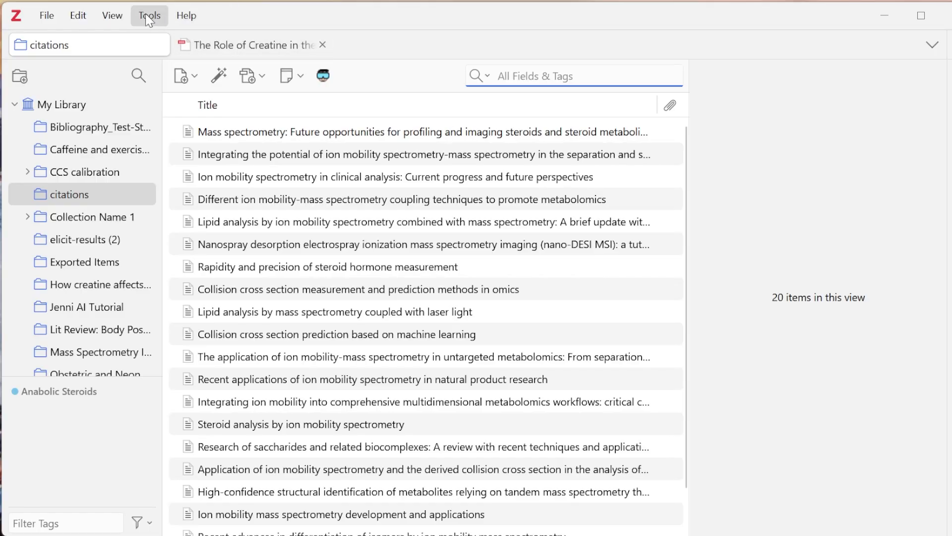
Step: Bring up the Notero Preferences pane from the Tools menu
left_click(148, 15)
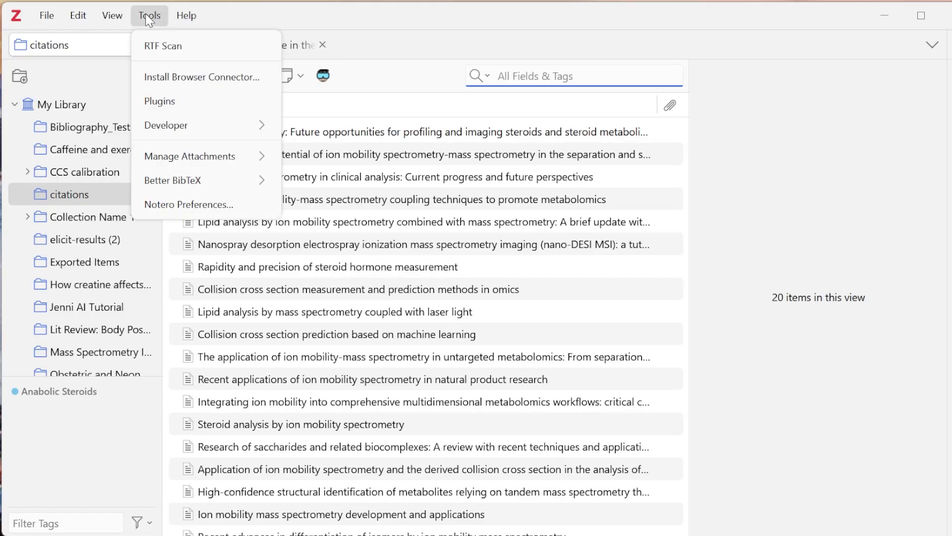
mouse_move(193, 234)
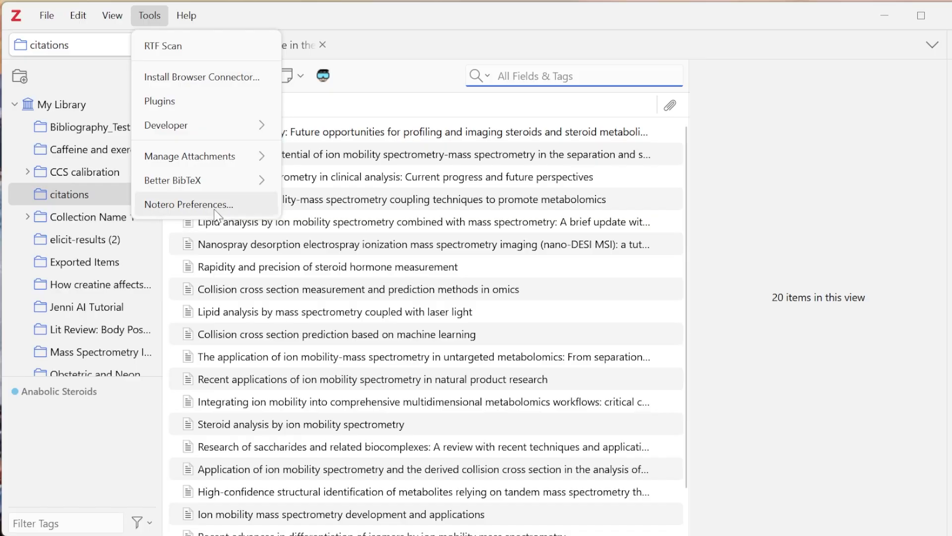
left_click(188, 204)
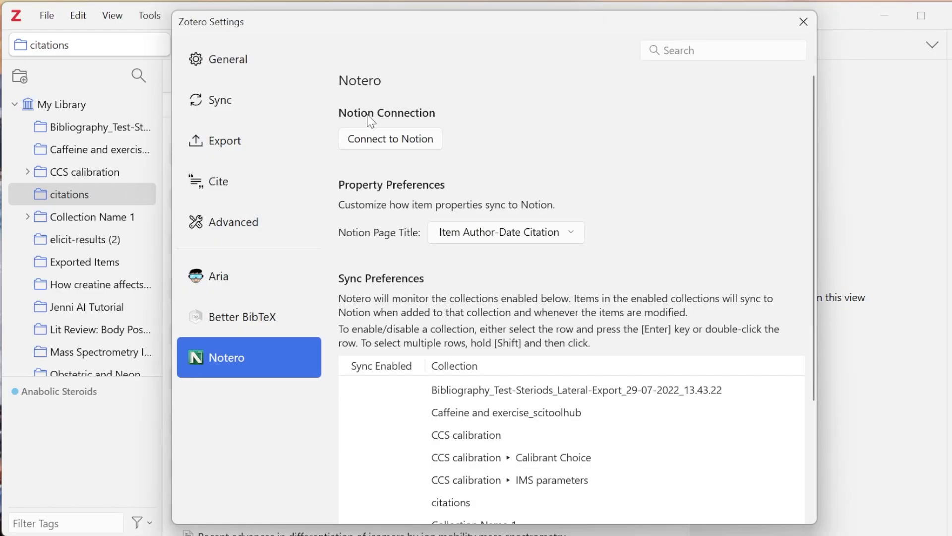
mouse_move(373, 161)
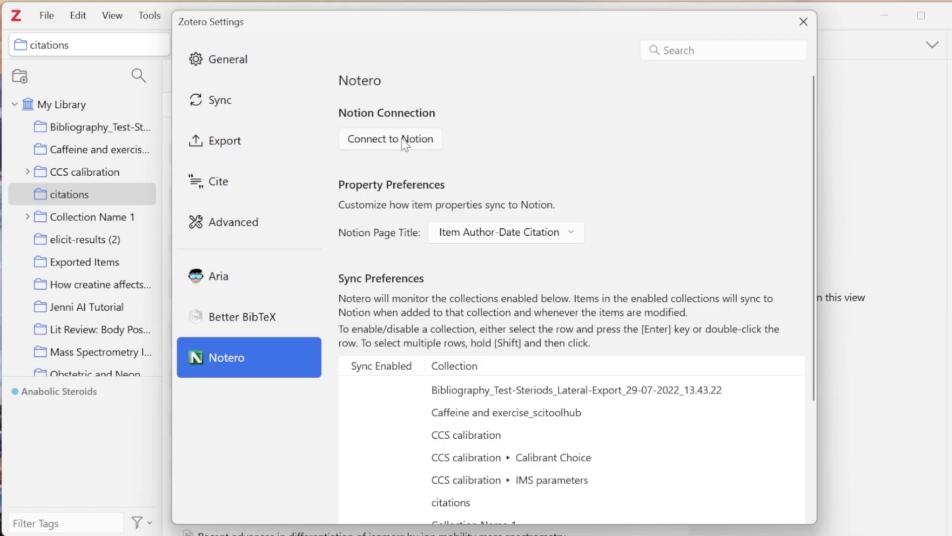
mouse_move(375, 129)
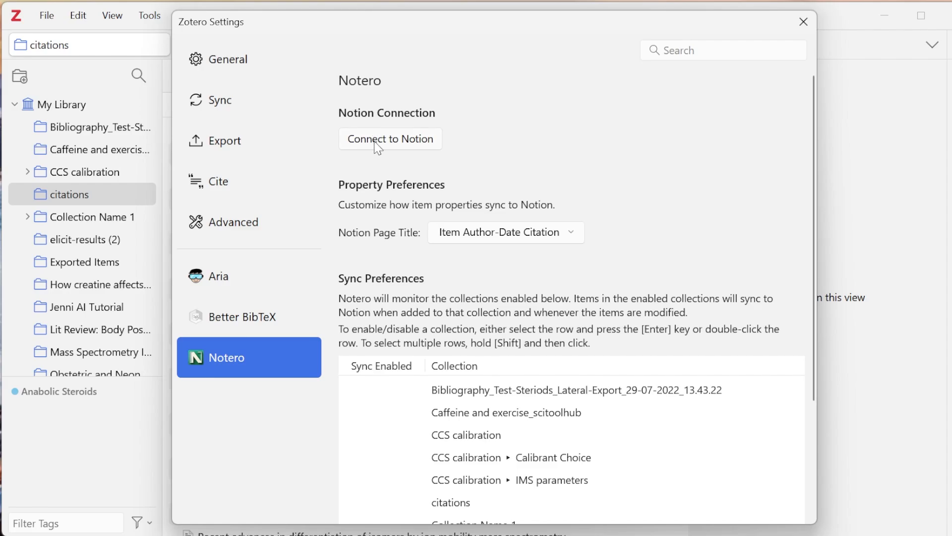
Step: Start the Notion connection and choose sharing selected pages instead of the developer template
left_click(391, 139)
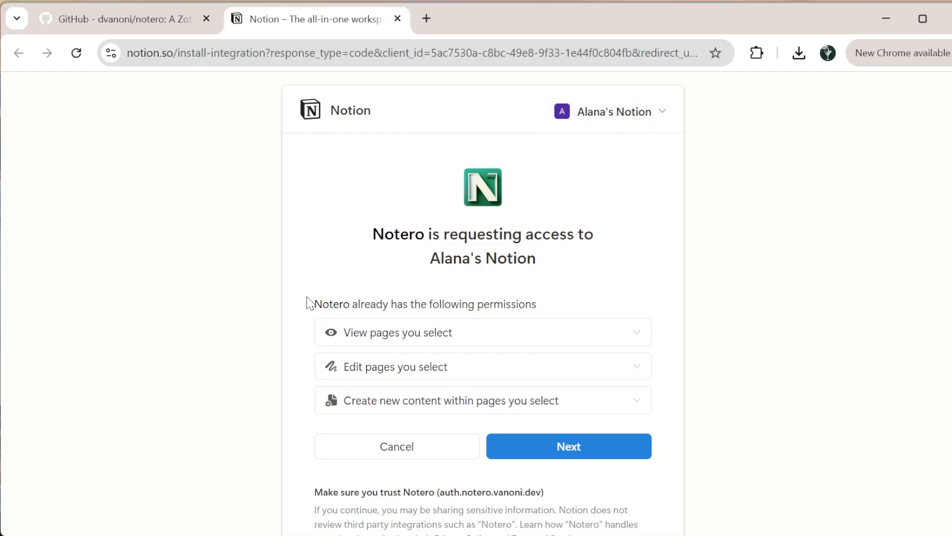
mouse_move(590, 151)
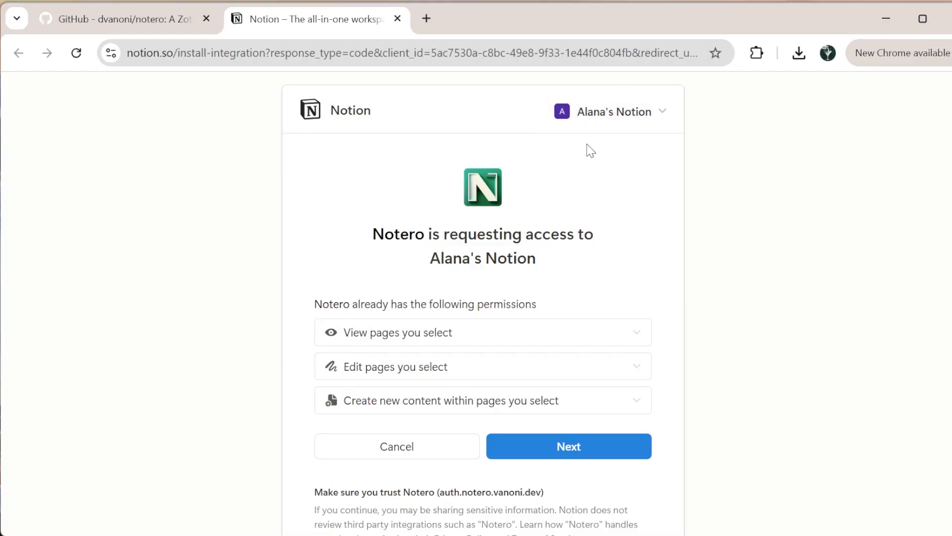
mouse_move(593, 145)
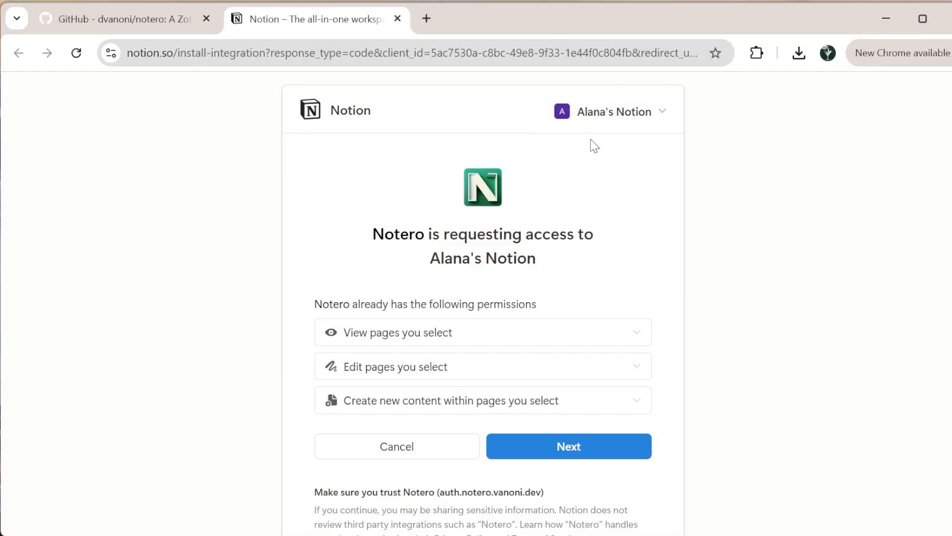
mouse_move(542, 430)
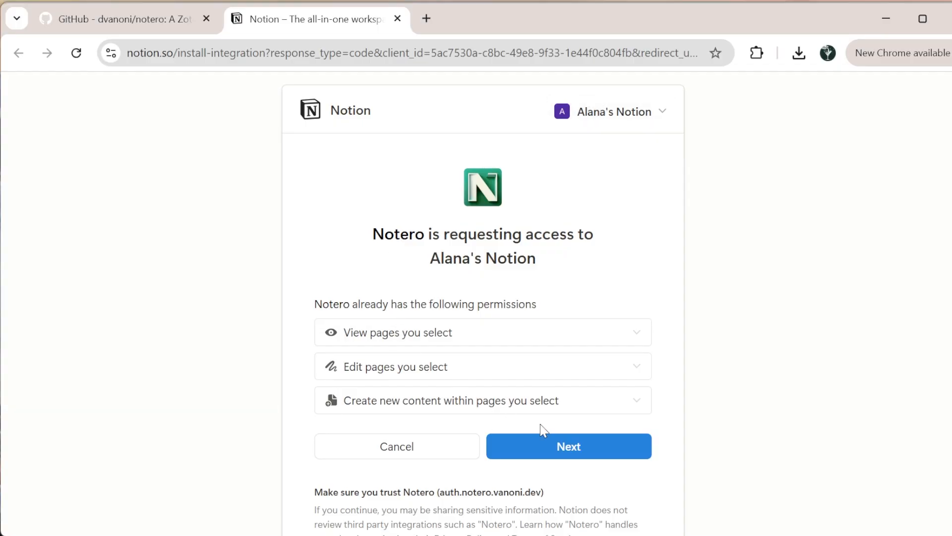
mouse_move(564, 262)
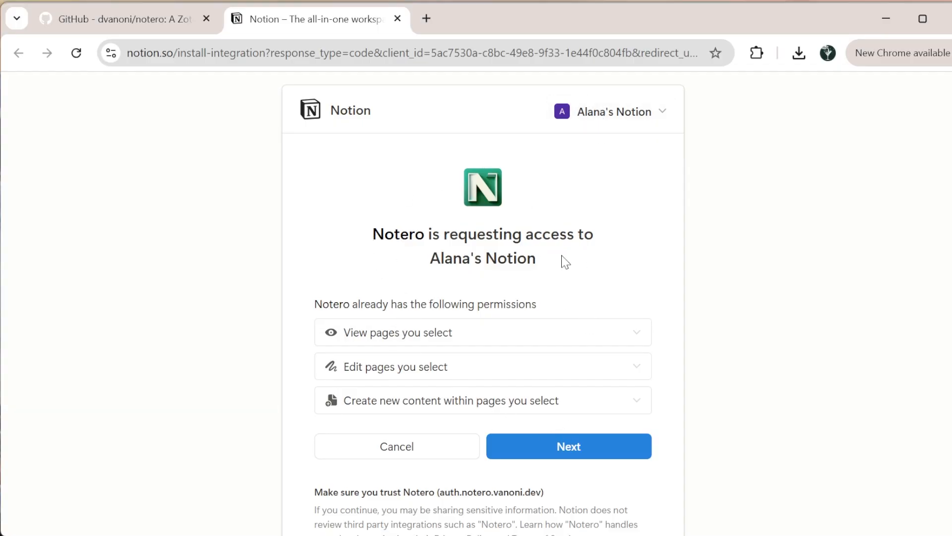
mouse_move(546, 446)
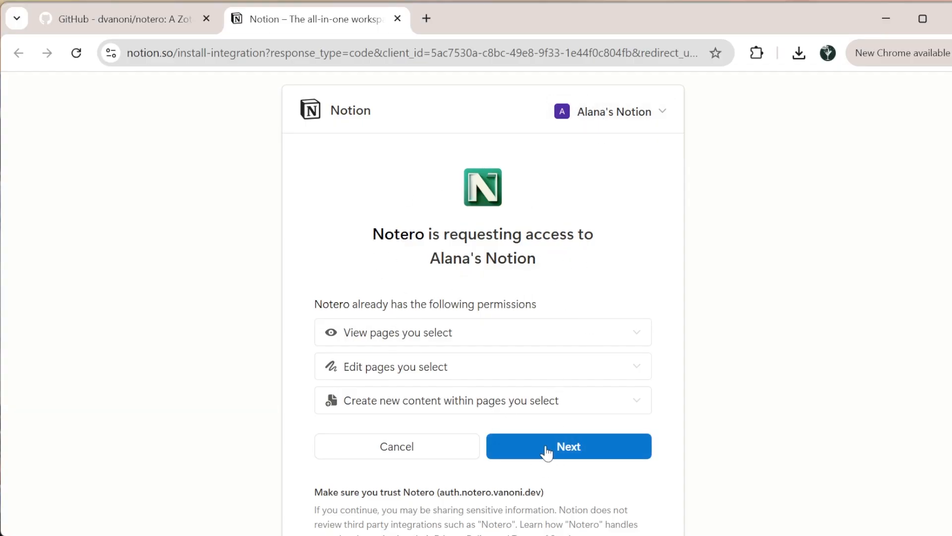
left_click(567, 446)
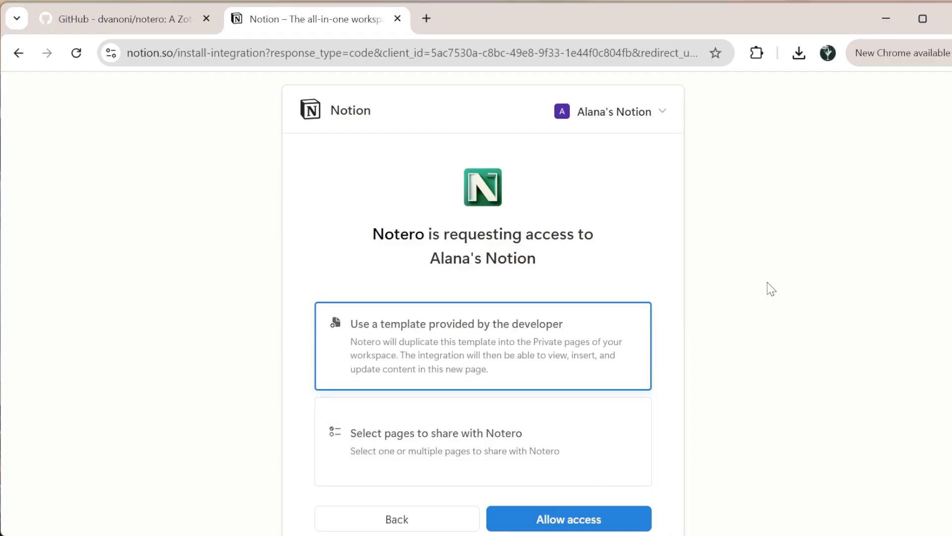
scroll("down", 3)
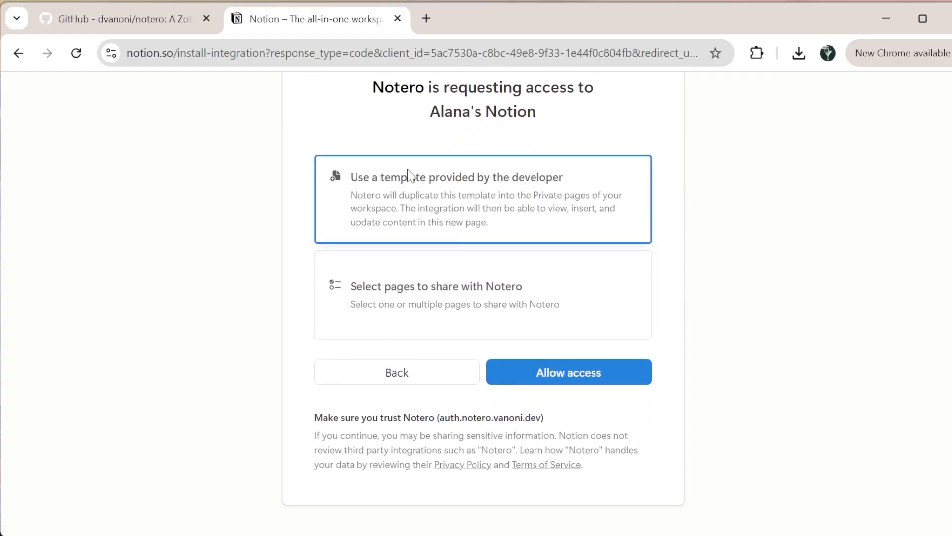
mouse_move(465, 182)
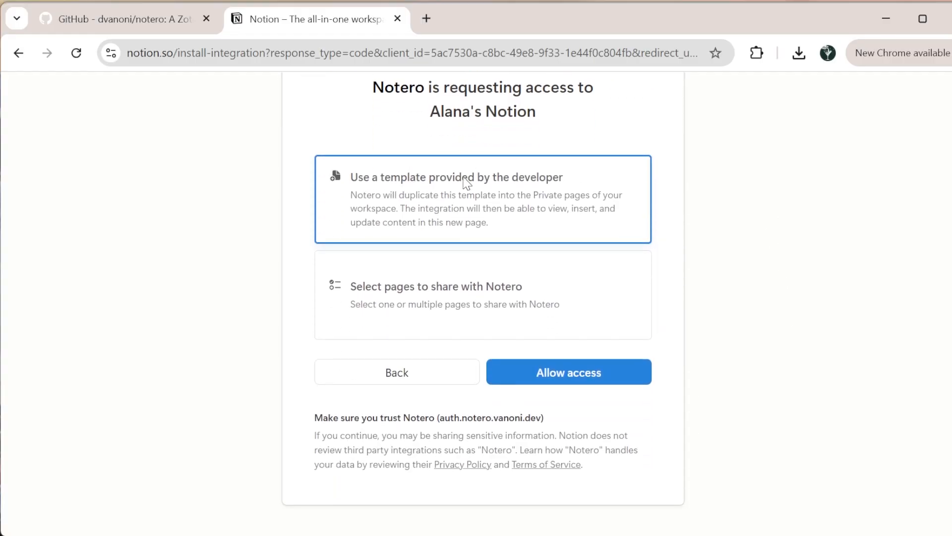
left_click(483, 294)
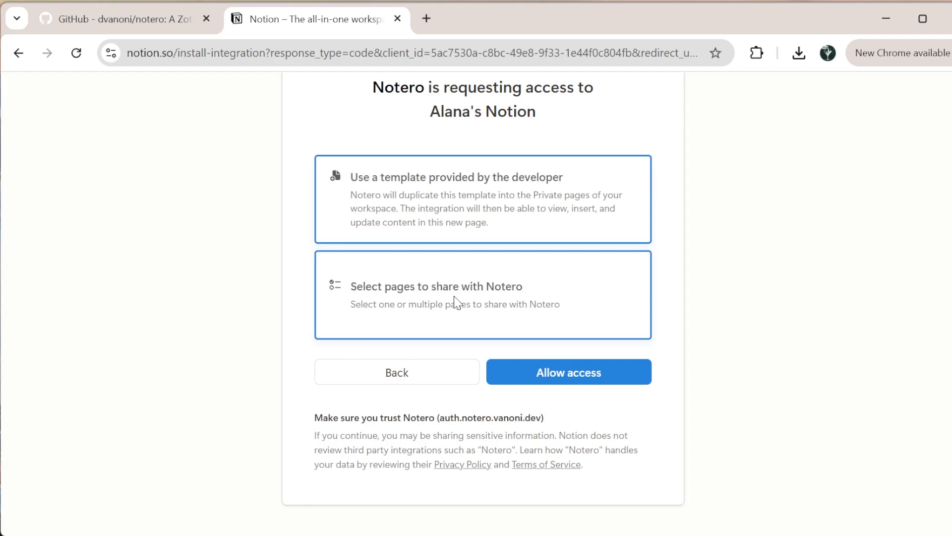
left_click(482, 294)
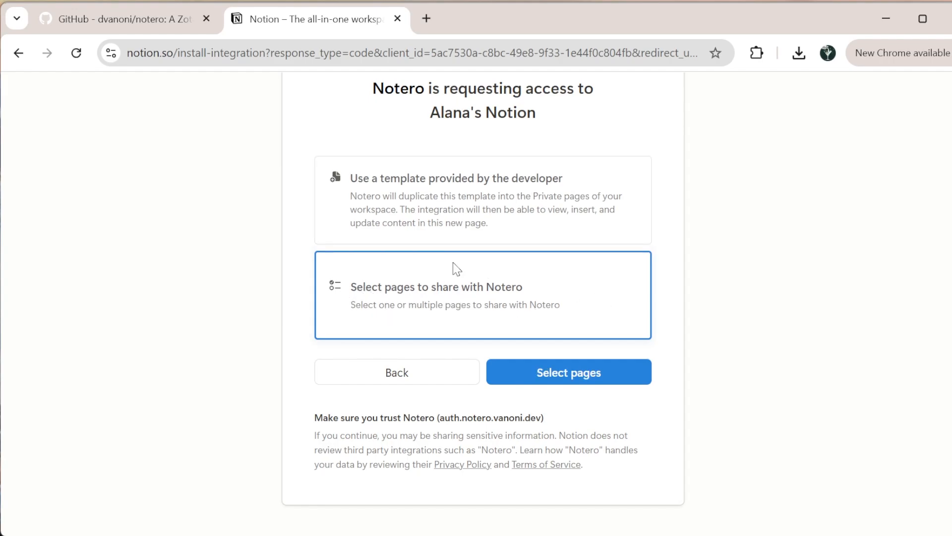
mouse_move(601, 351)
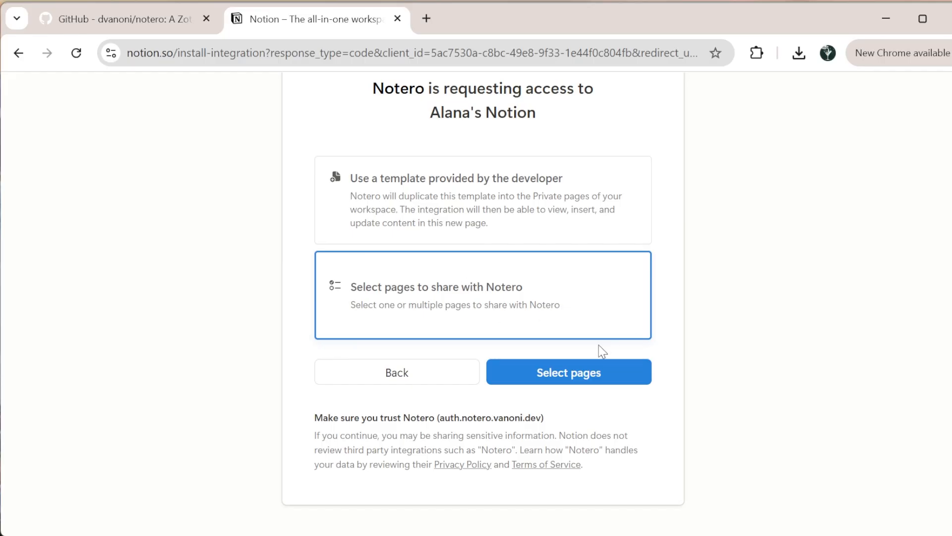
left_click(568, 371)
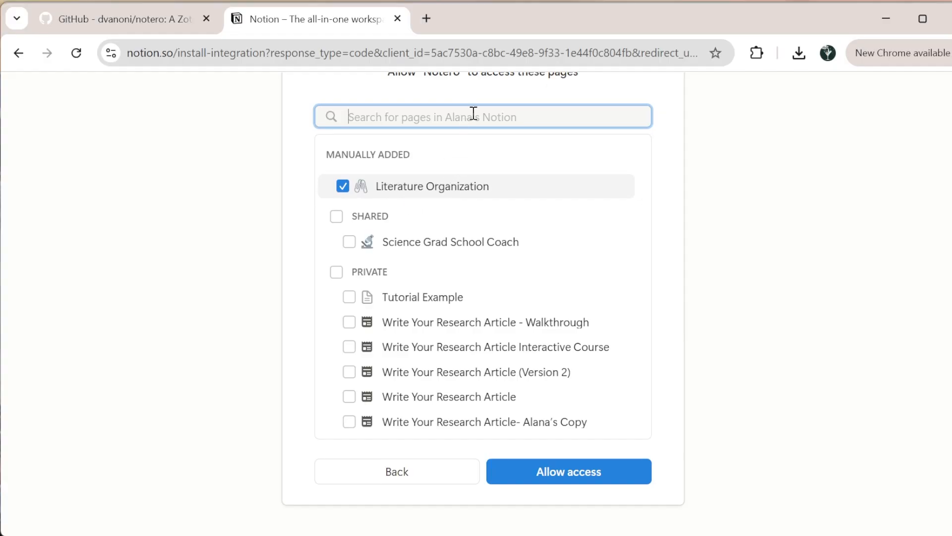
Step: Search 'Liter' and allow Notero access to the Literature Organization page
type("Literature Organization")
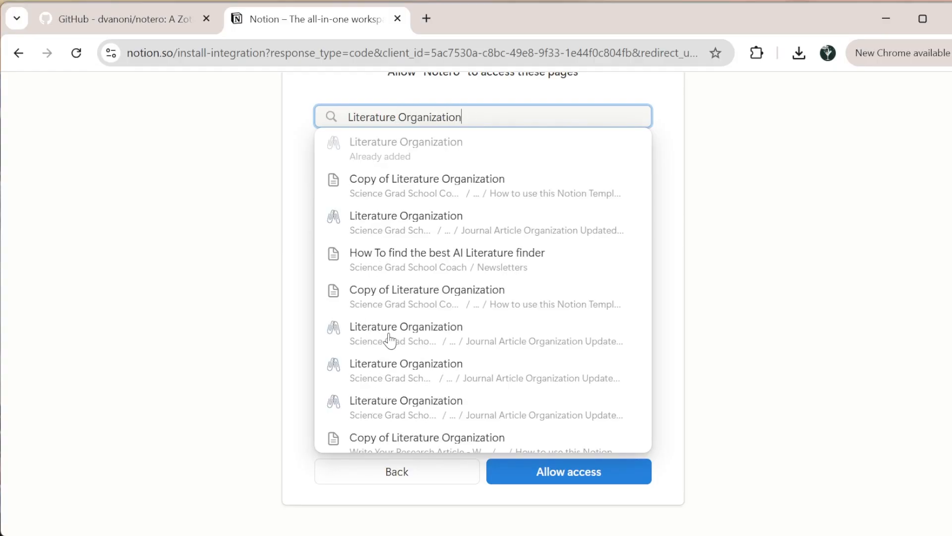
mouse_move(416, 402)
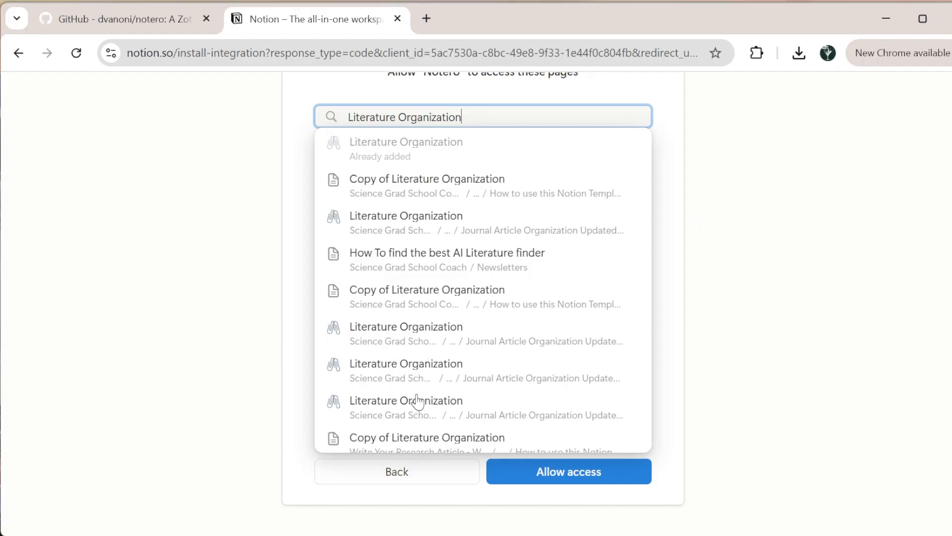
mouse_move(419, 370)
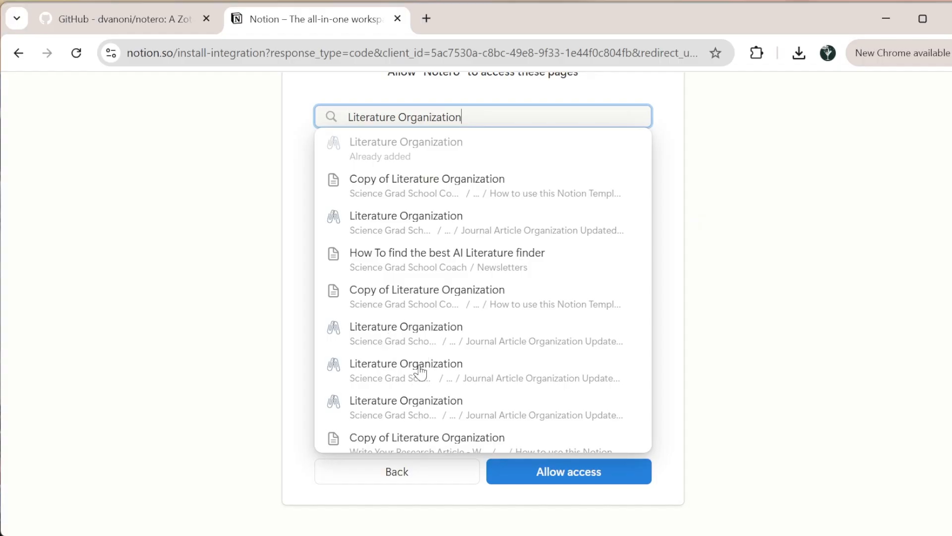
mouse_move(724, 214)
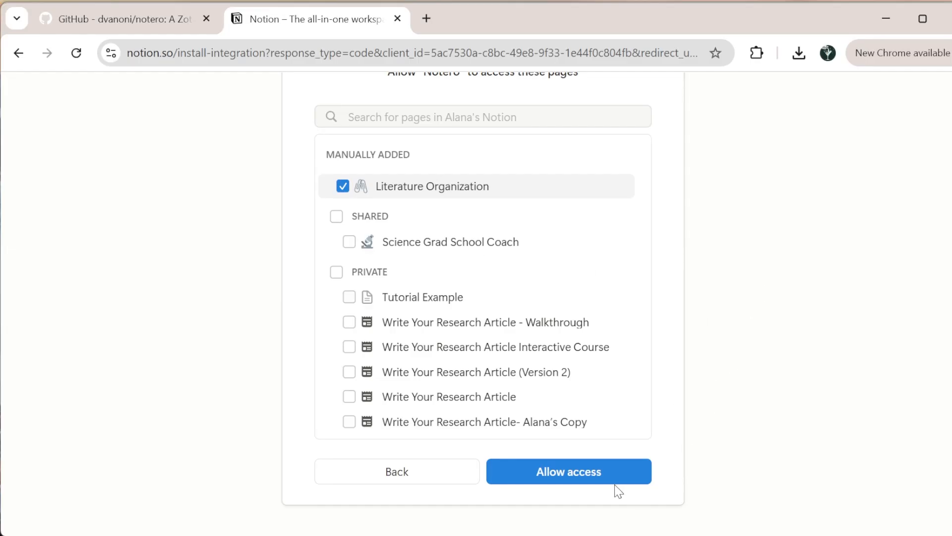
left_click(568, 472)
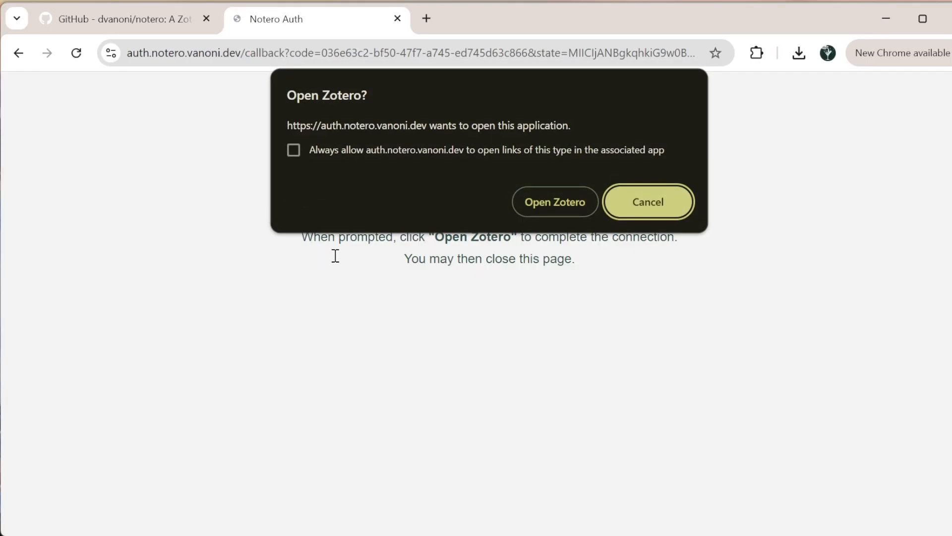
mouse_move(540, 250)
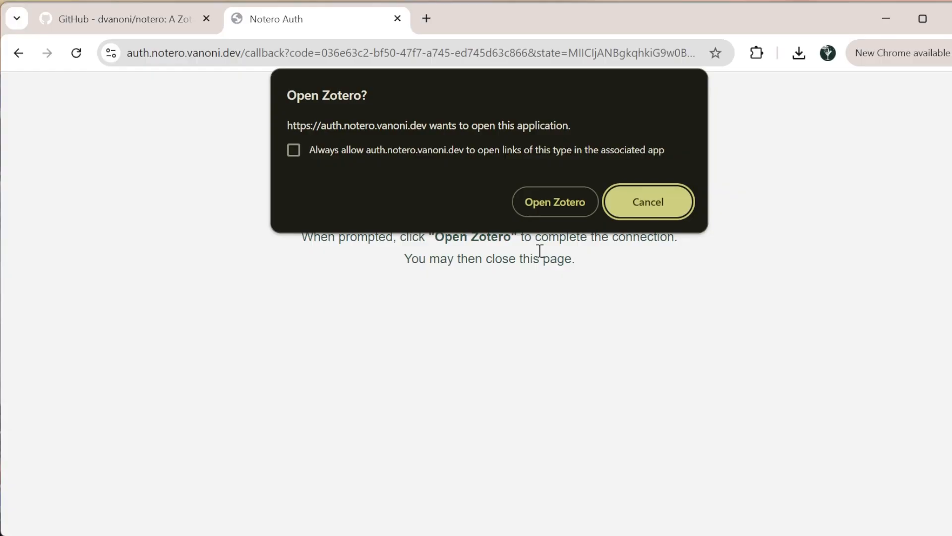
Step: Accept the 'Open Zotero?' browser prompt to finish the Notero connection
left_click(553, 202)
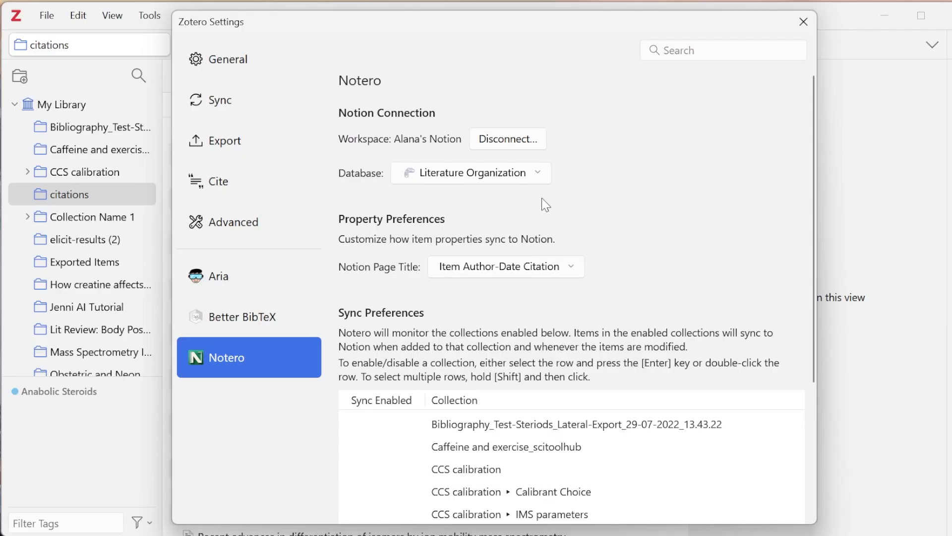
mouse_move(448, 147)
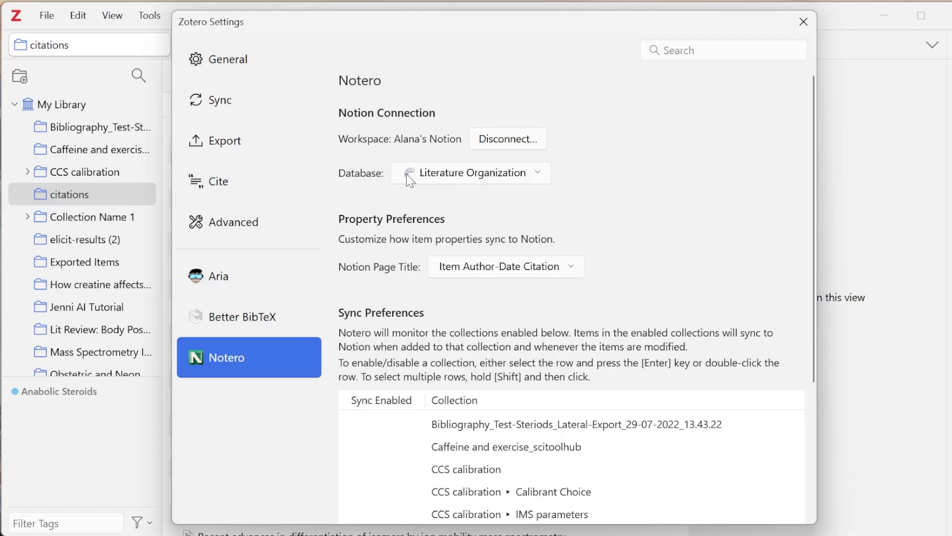
mouse_move(574, 249)
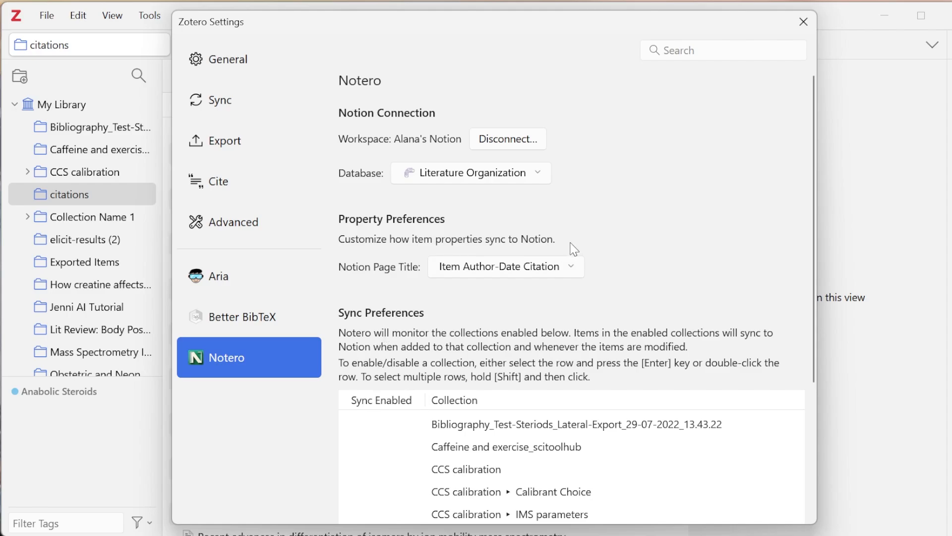
Step: Keep Item Author-Date Citation page titles and enable sync for the Steroids and Ion Mobility collections
left_click(505, 266)
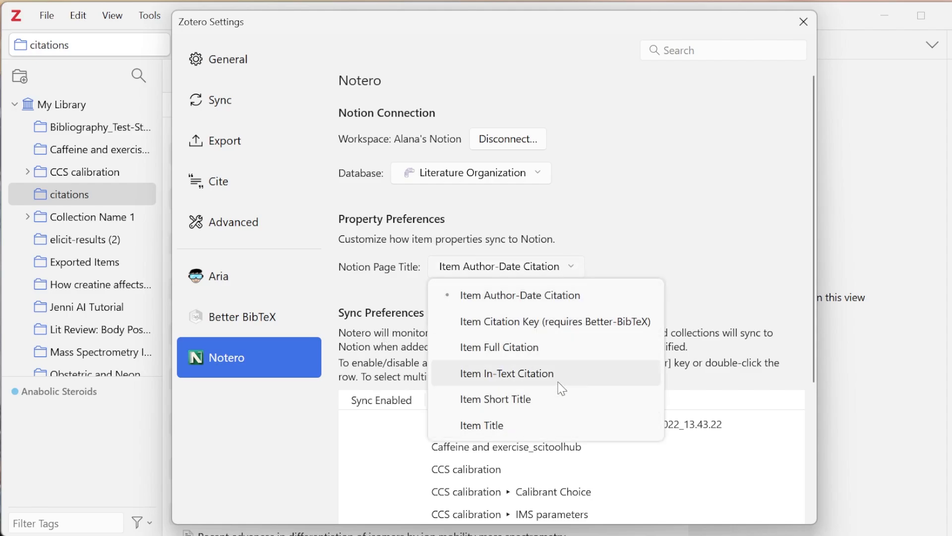
mouse_move(636, 403)
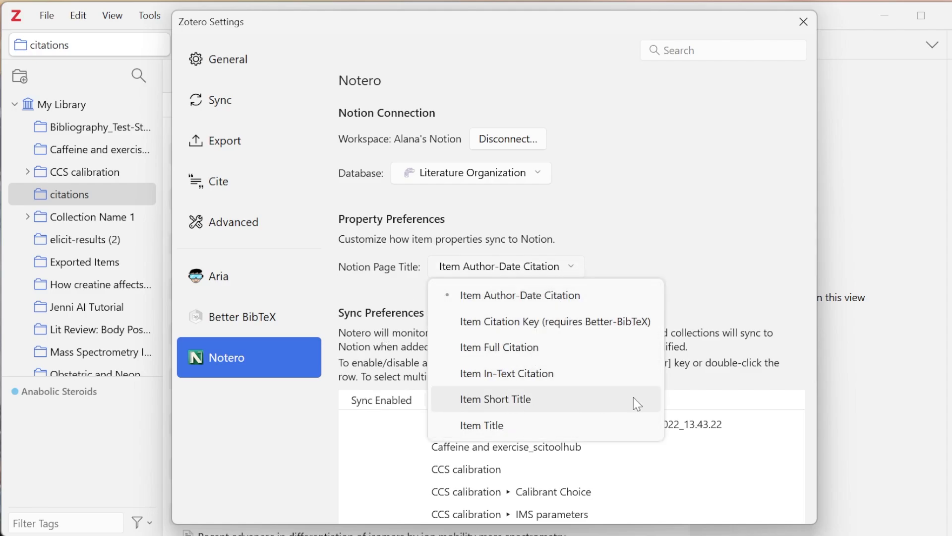
mouse_move(562, 295)
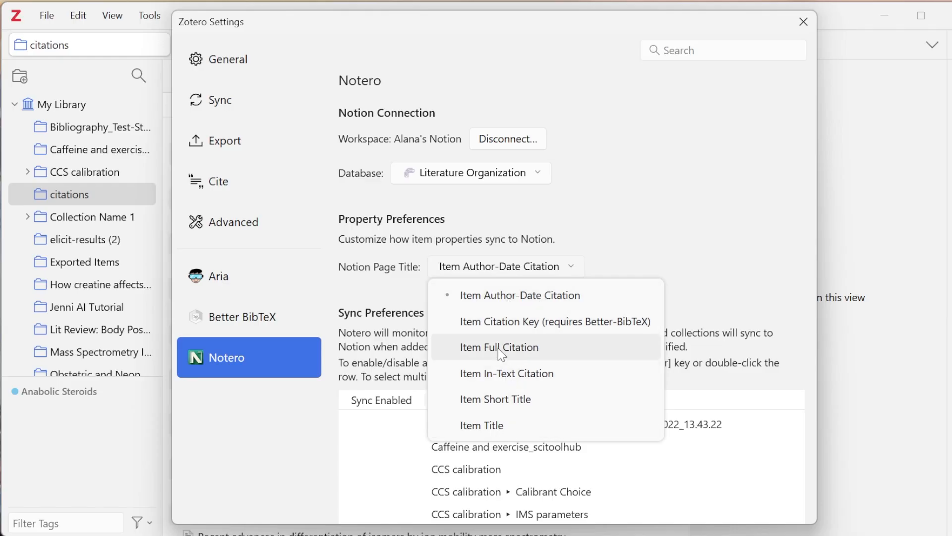
mouse_move(537, 398)
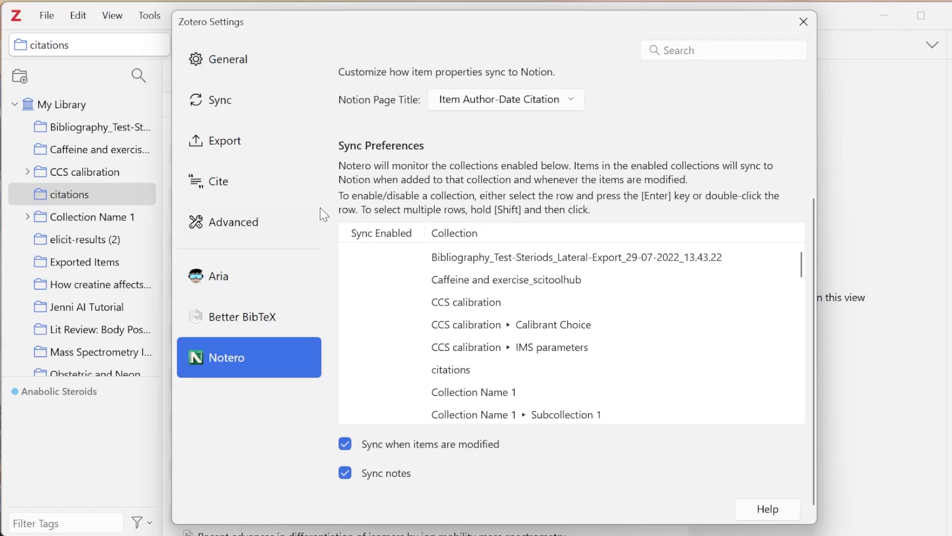
scroll("down", 3)
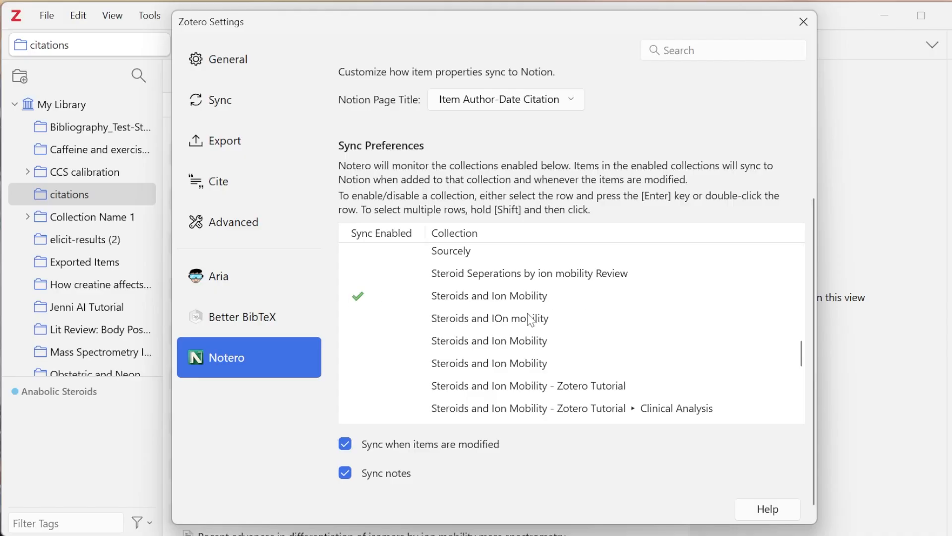
left_click(489, 295)
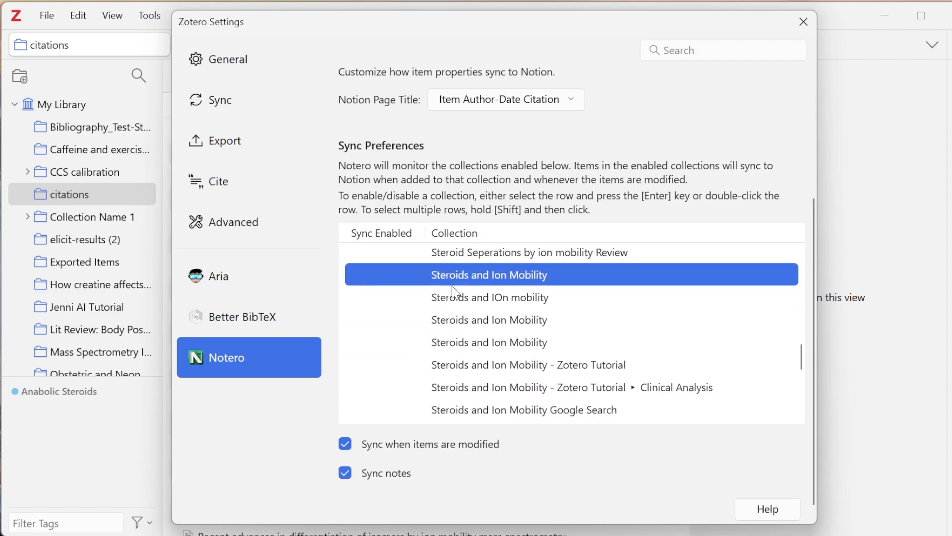
double_click(489, 297)
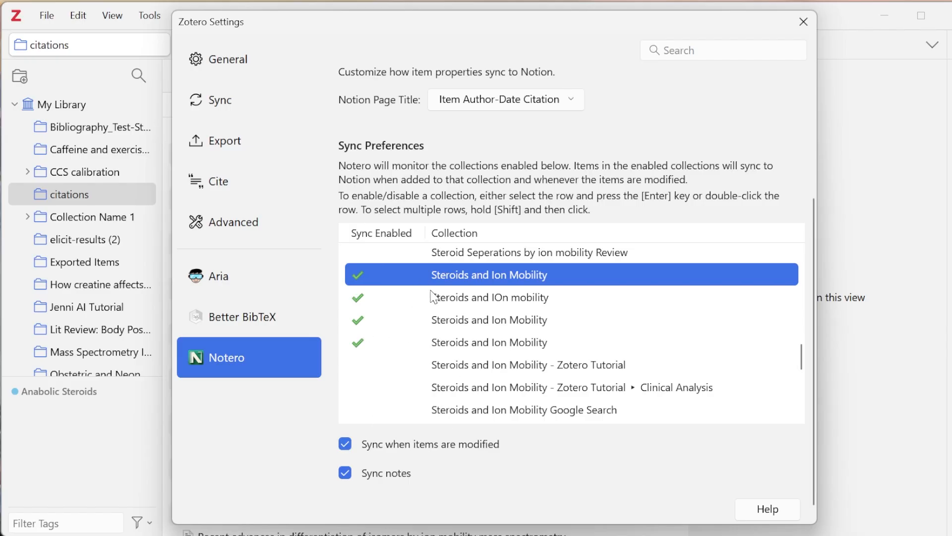
scroll("down", 3)
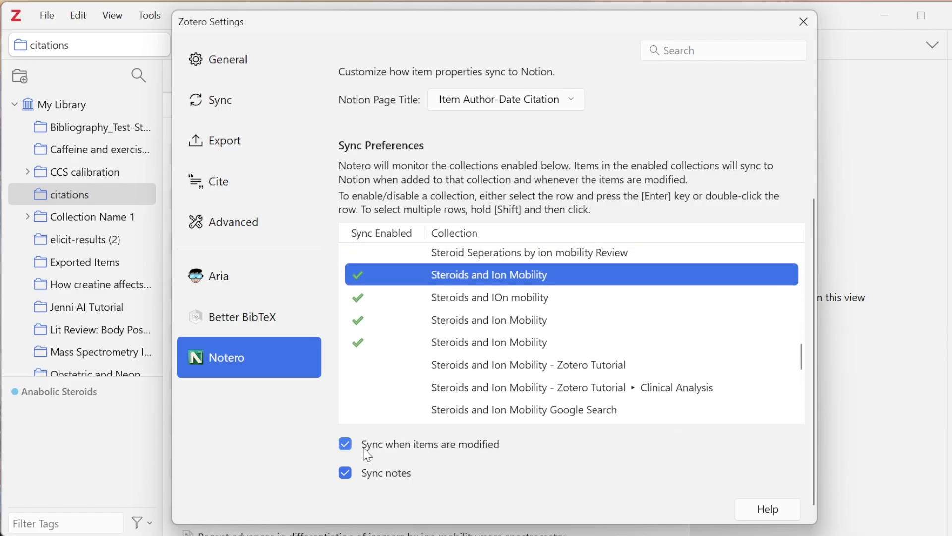
mouse_move(481, 451)
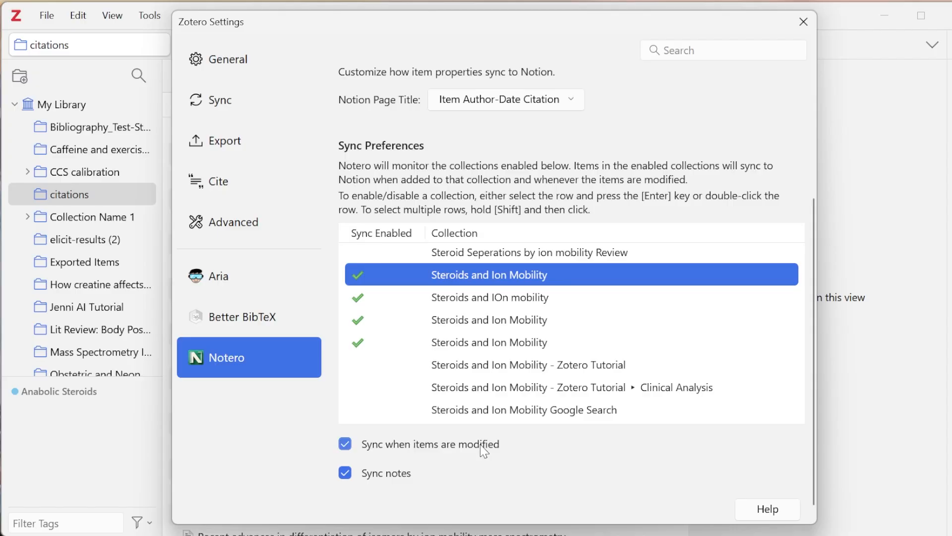
mouse_move(393, 466)
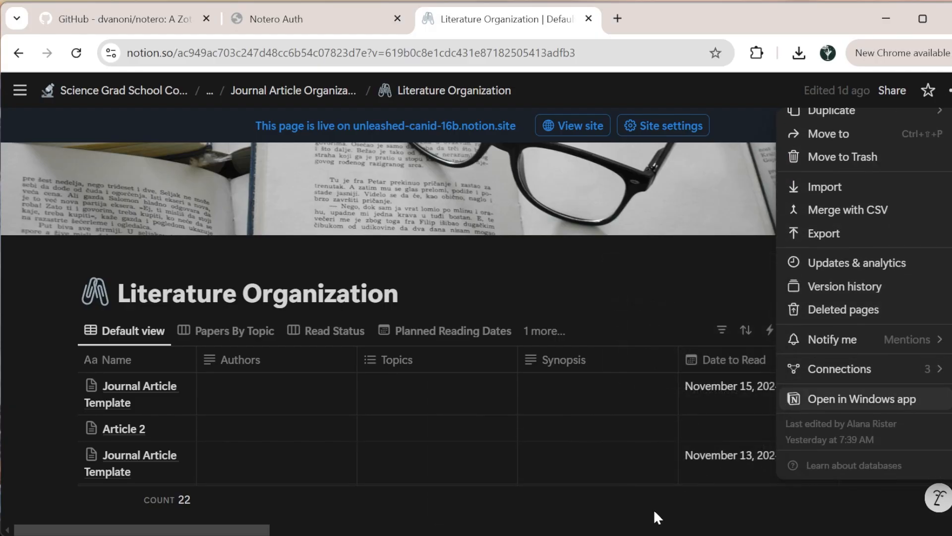
Step: Disconnect a Notero connection from Literature Organization and confirm restricting its access
left_click(840, 369)
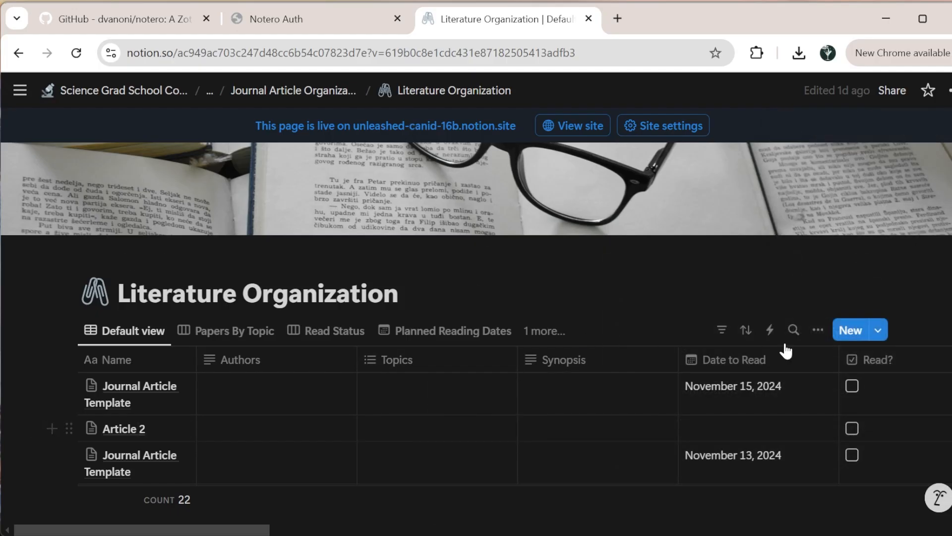
left_click(818, 330)
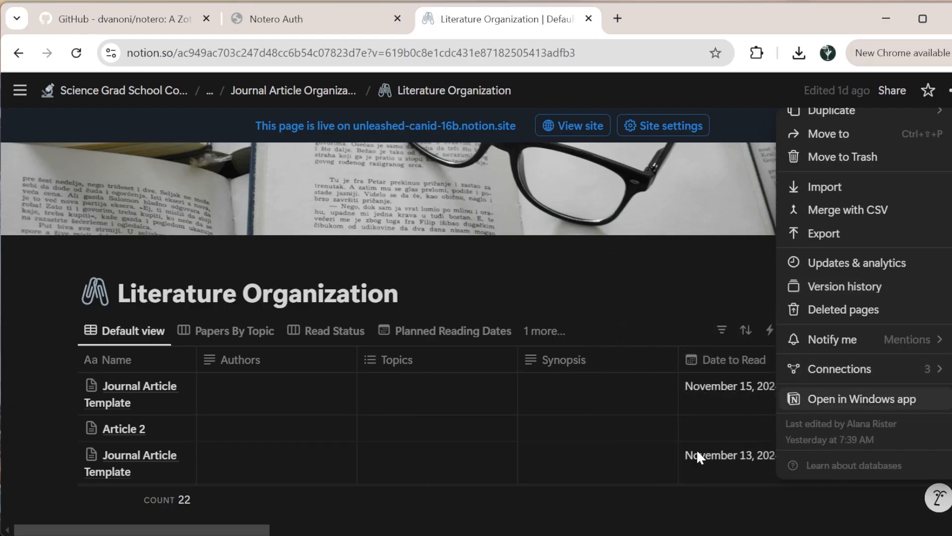
left_click(841, 368)
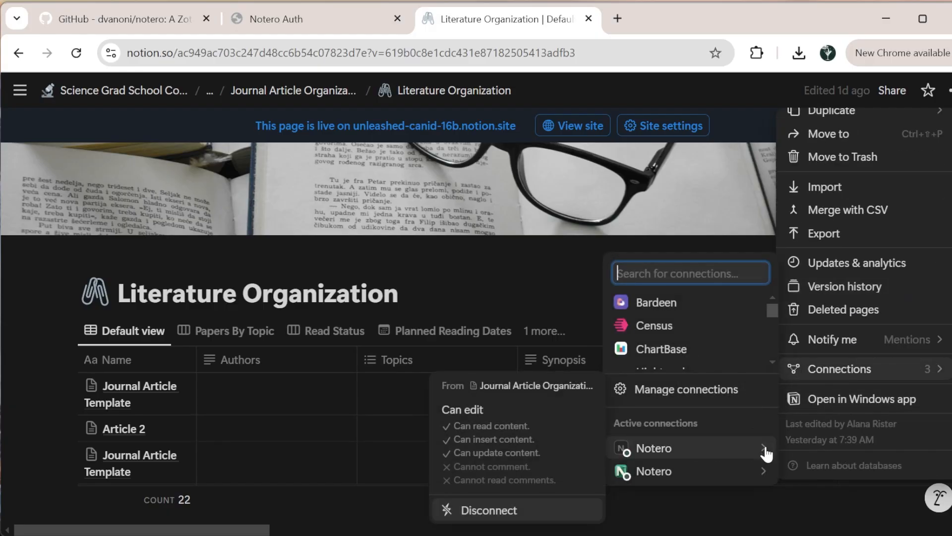
left_click(487, 509)
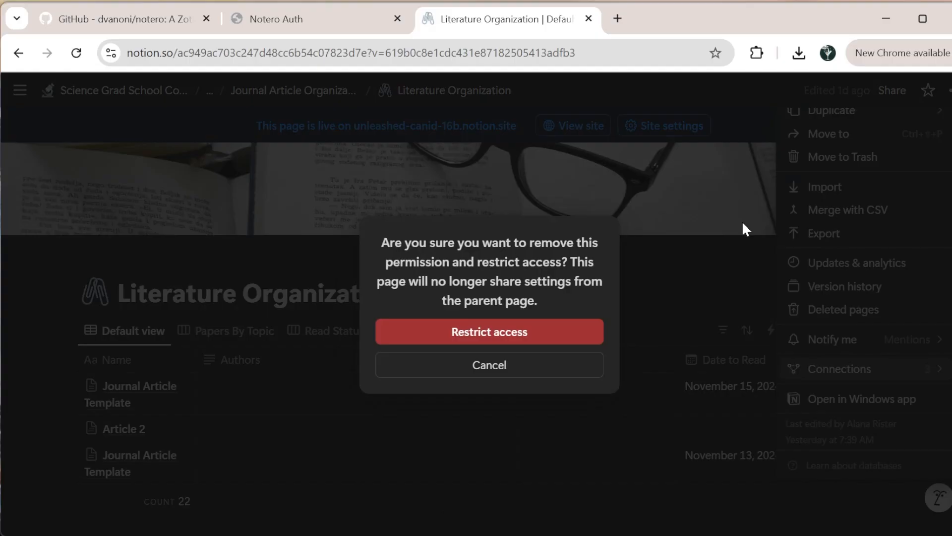
left_click(488, 330)
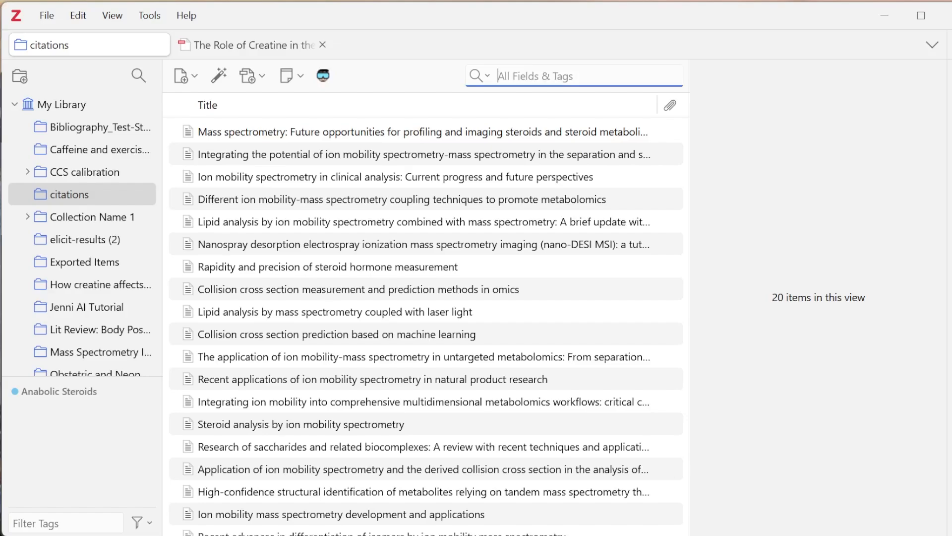
Step: Tag the urine steroid article 'Steroid' and remove an extra tag from the steroid analysis article
scroll("down", 3)
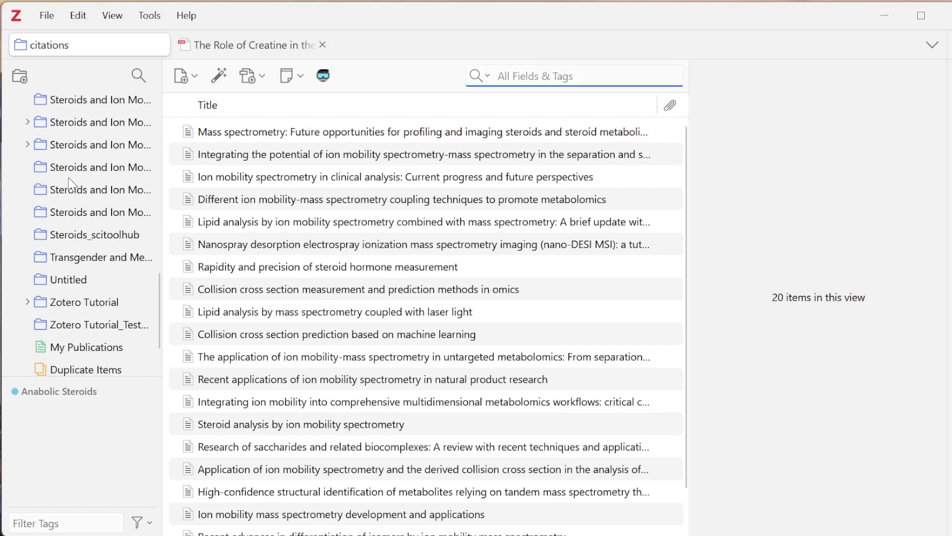
left_click(100, 265)
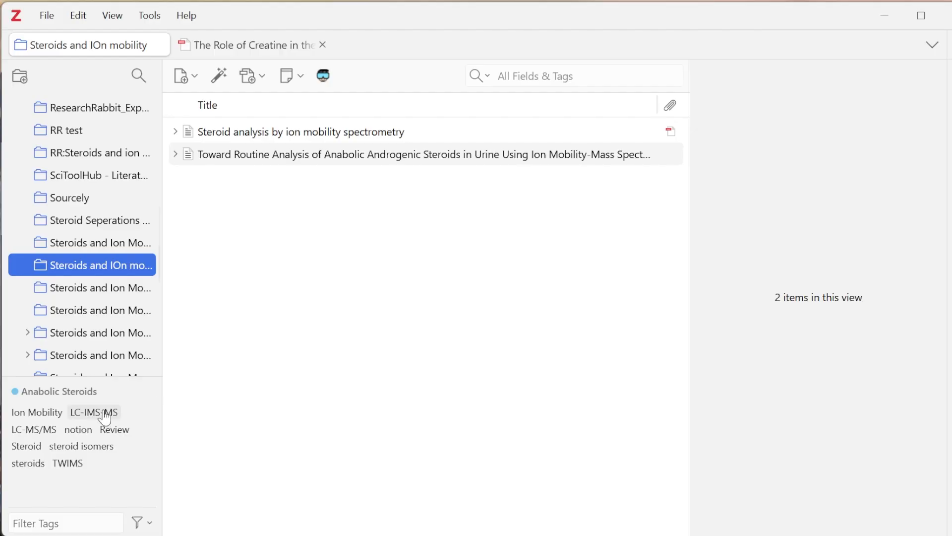
left_click(175, 131)
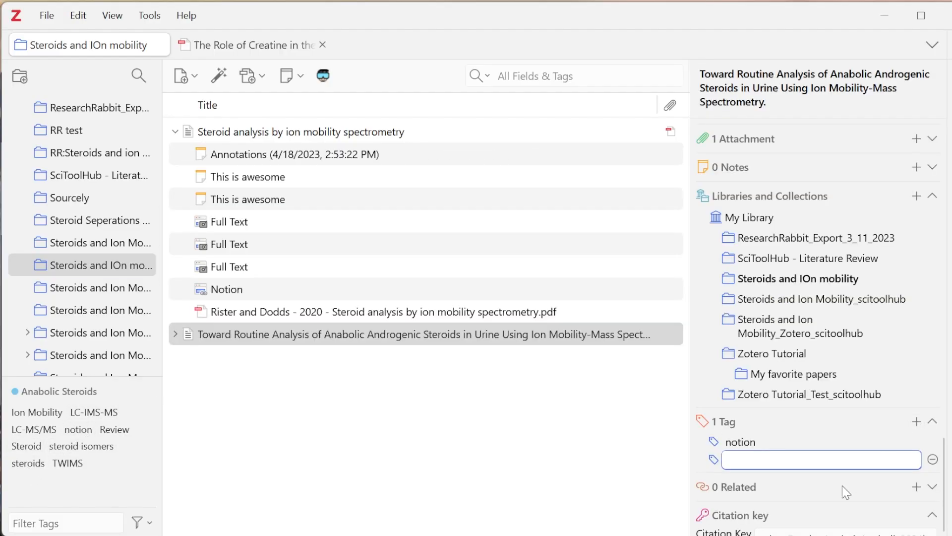
type("Steroid")
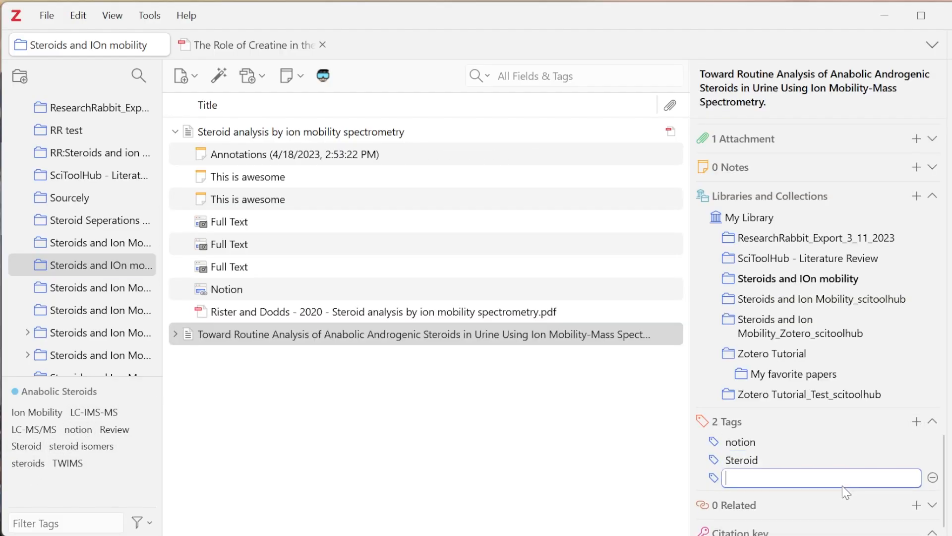
left_click(297, 131)
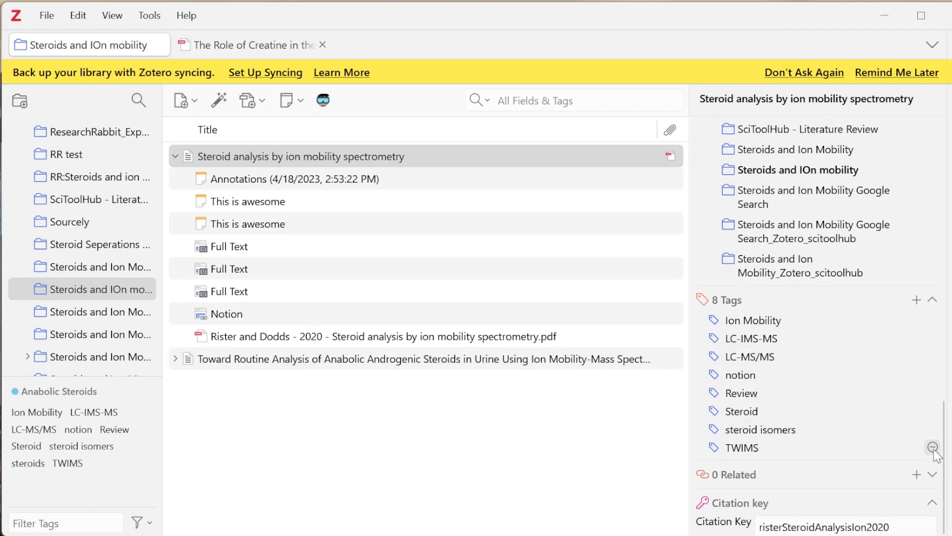
left_click(299, 157)
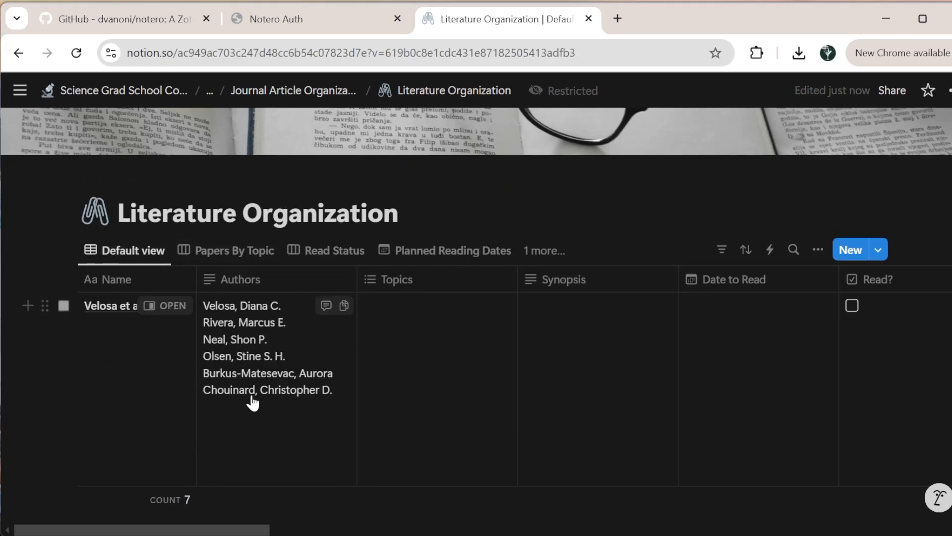
scroll("down", 3)
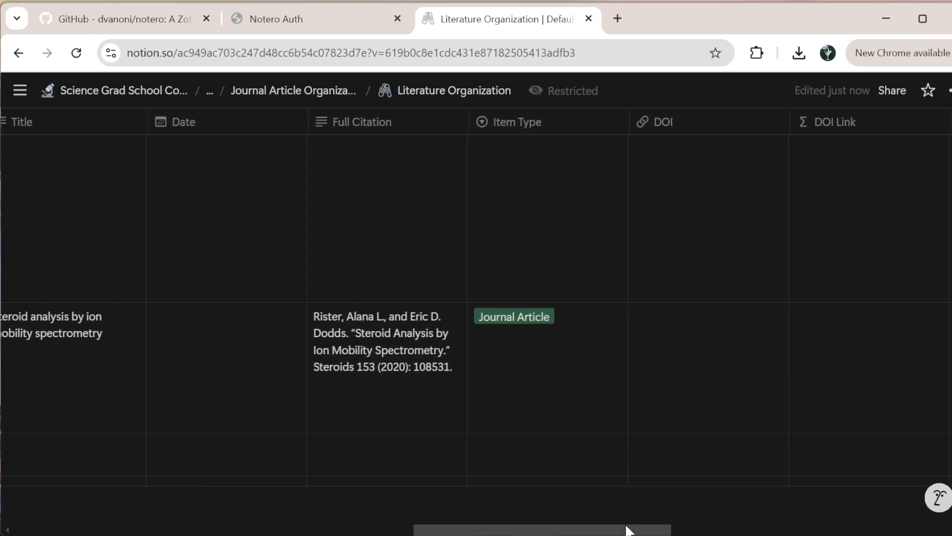
scroll("right", 3)
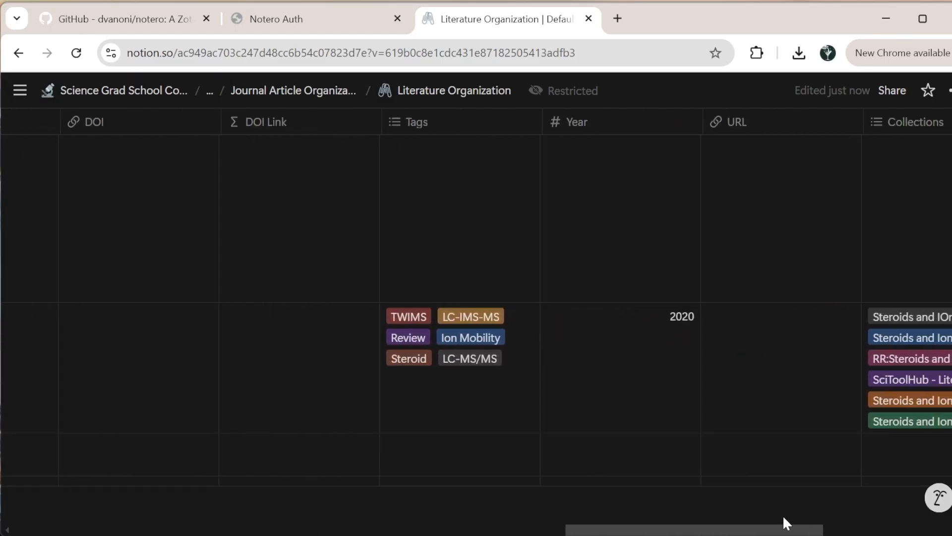
scroll("right", 3)
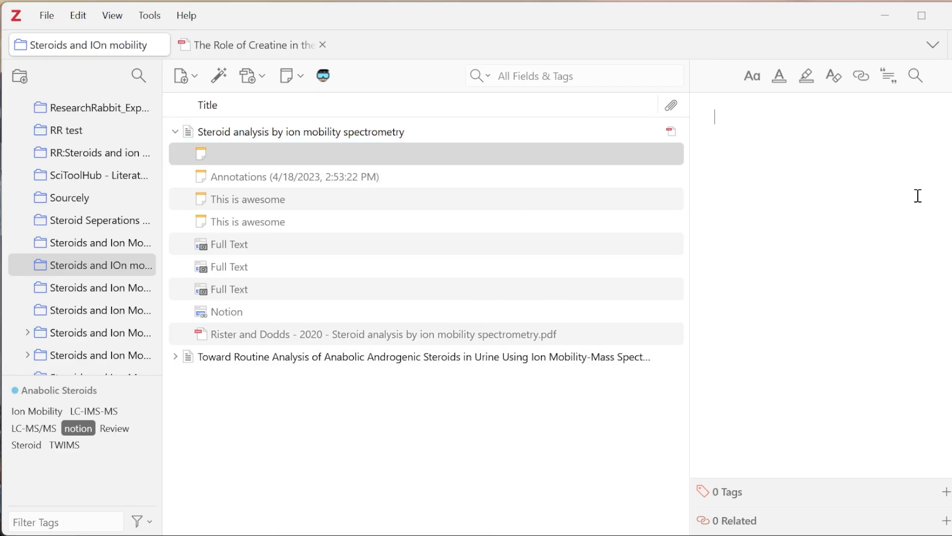
Step: Place the cursor in the steroid analysis article's new empty child note
left_click(300, 132)
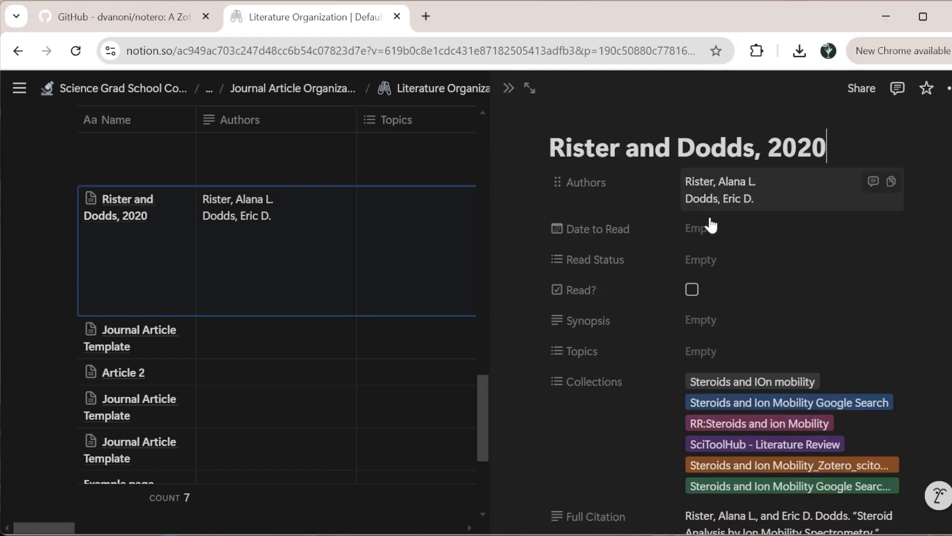
Step: Expand the Zotero Notes toggle on the Rister and Dodds, 2020 page, then close the side peek
scroll("down", 3)
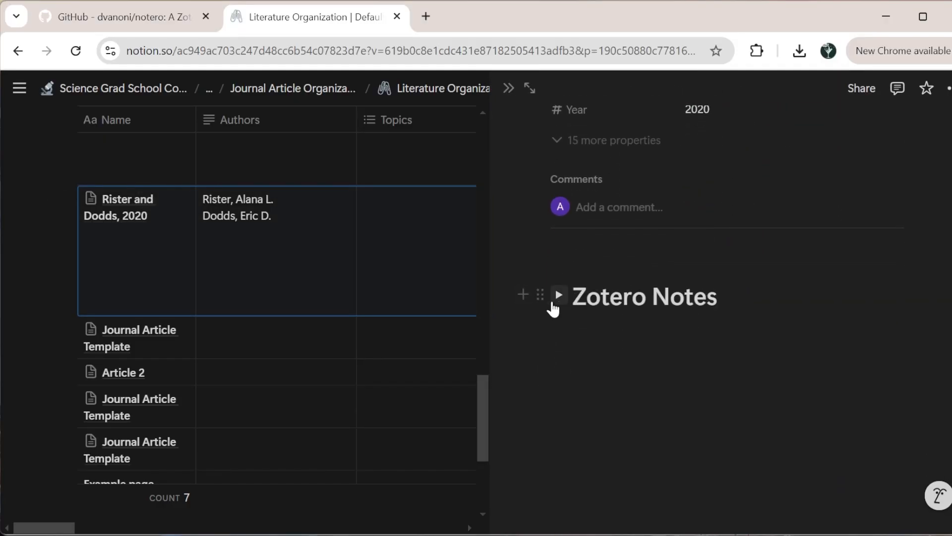
left_click(555, 296)
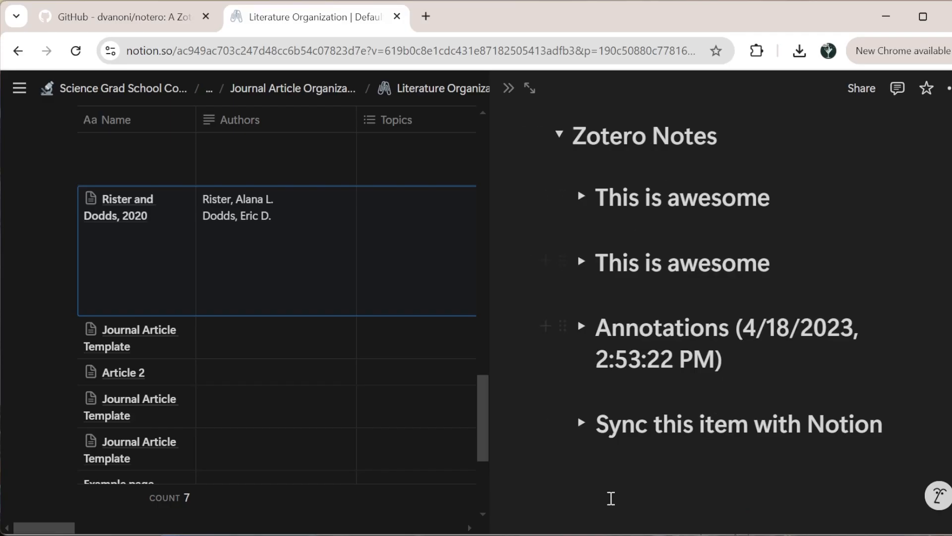
left_click(581, 423)
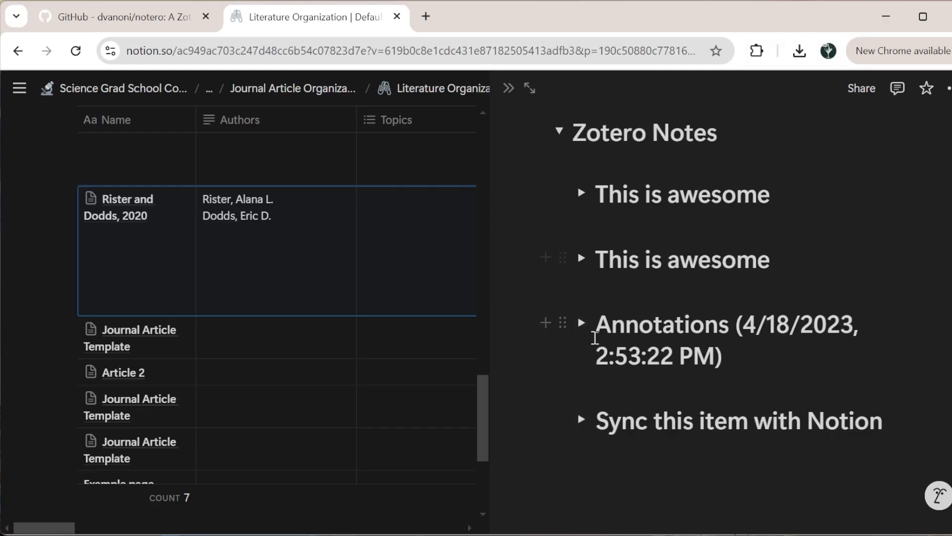
left_click(581, 323)
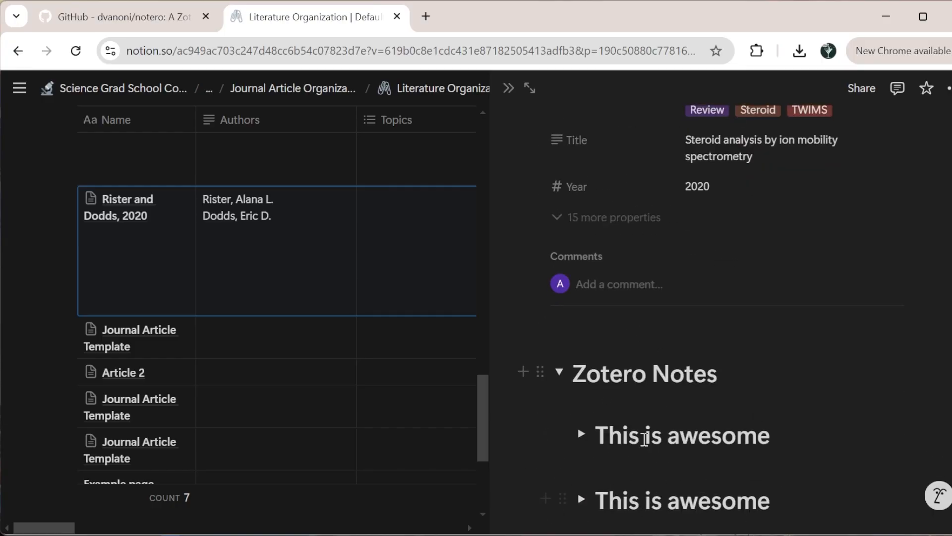
left_click(614, 217)
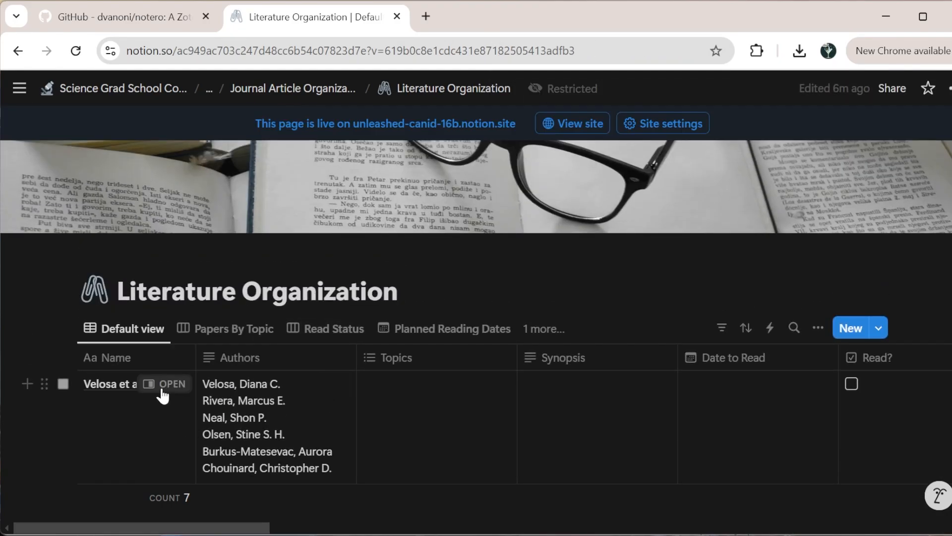
Step: Set the Velosa article's Date to Read to February 12, 2025
scroll("down", 3)
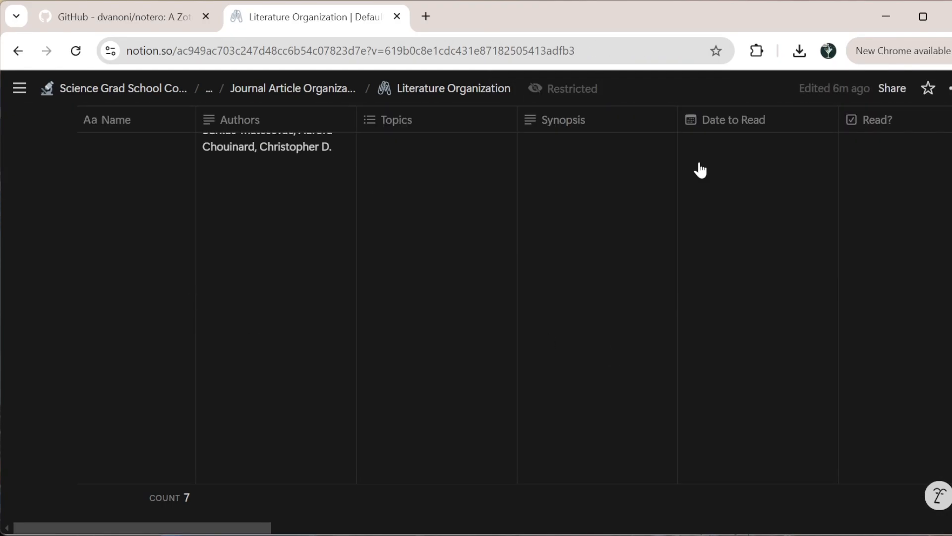
left_click(756, 169)
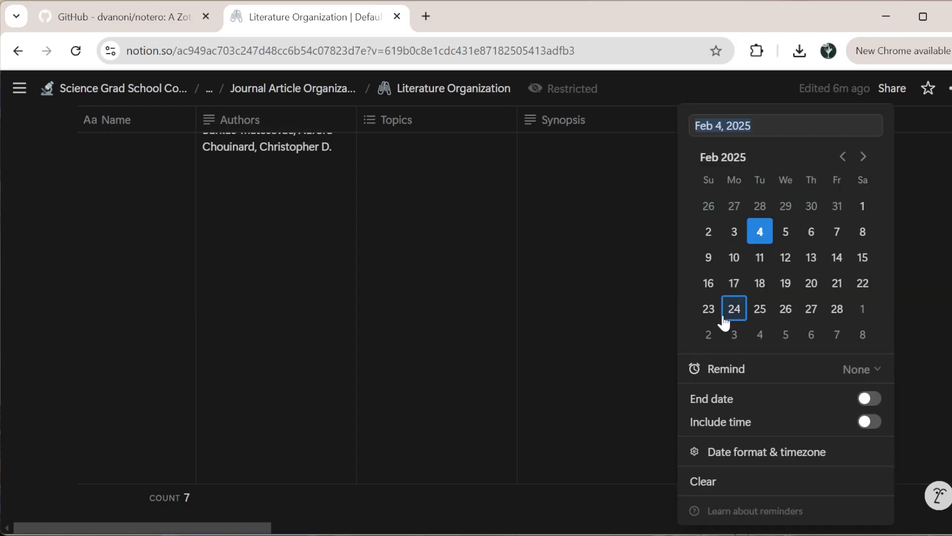
left_click(785, 257)
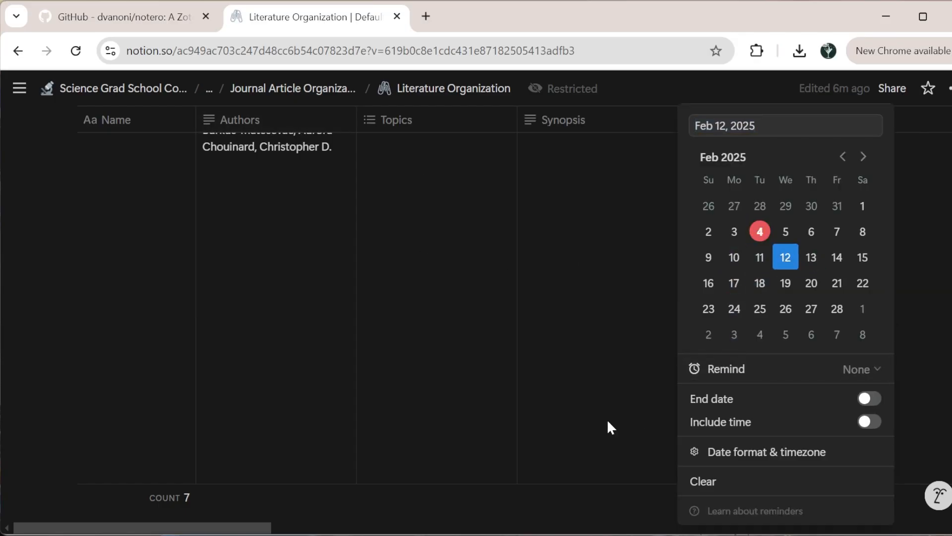
left_click(606, 387)
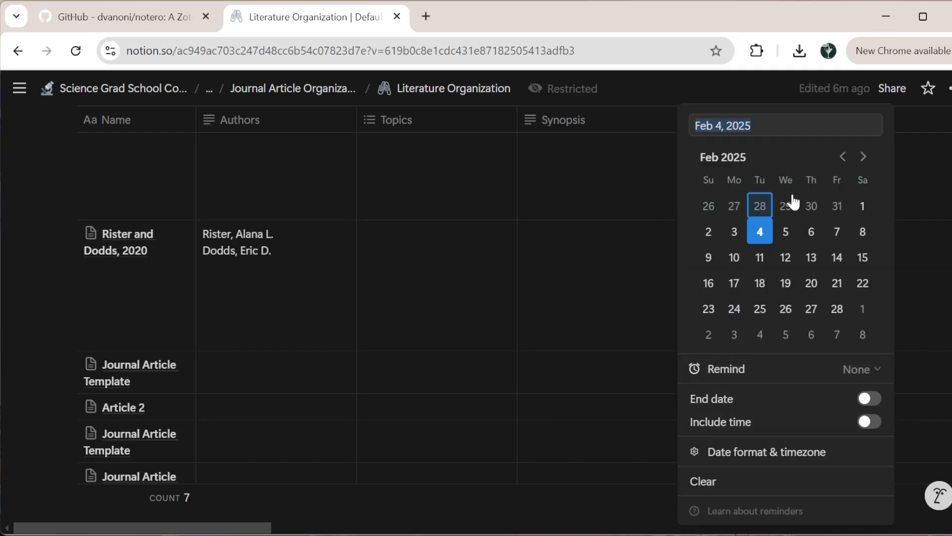
left_click(811, 231)
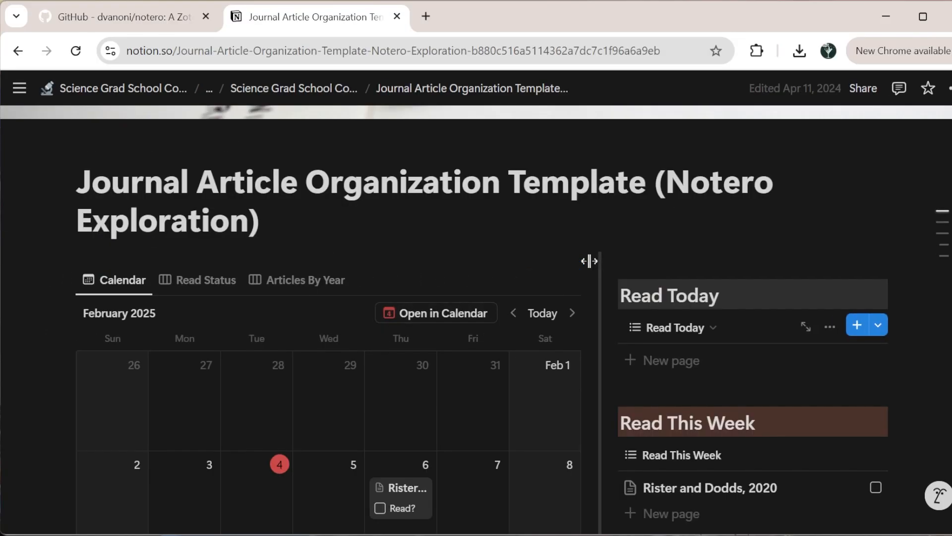
Step: Move Rister and Dodds, 2020 to February 4 on the dashboard calendar and review Schedule Articles
left_click_drag(589, 260, 613, 256)
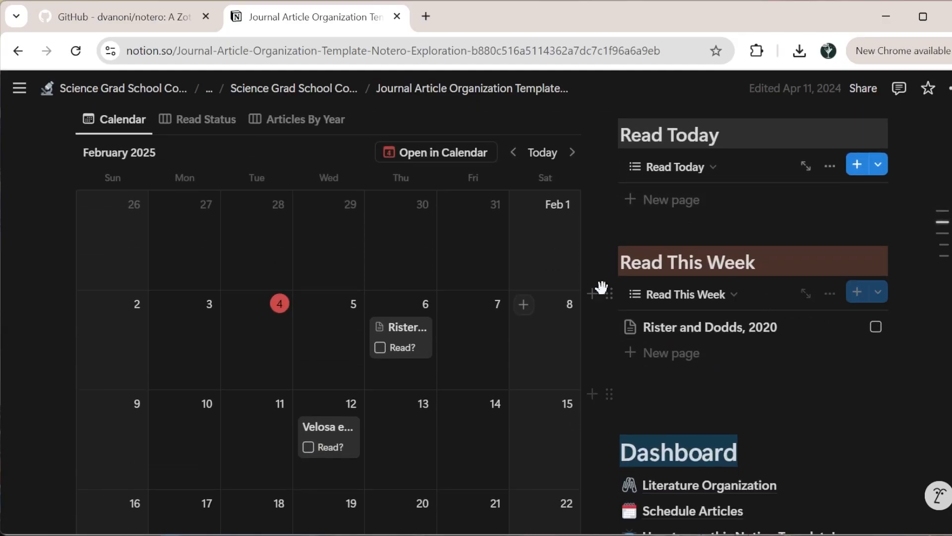
mouse_move(830, 332)
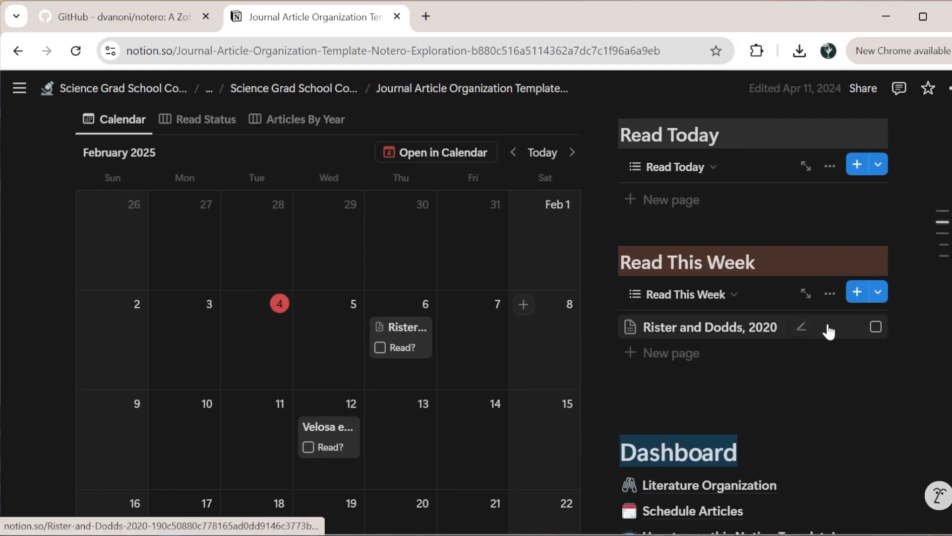
mouse_move(707, 333)
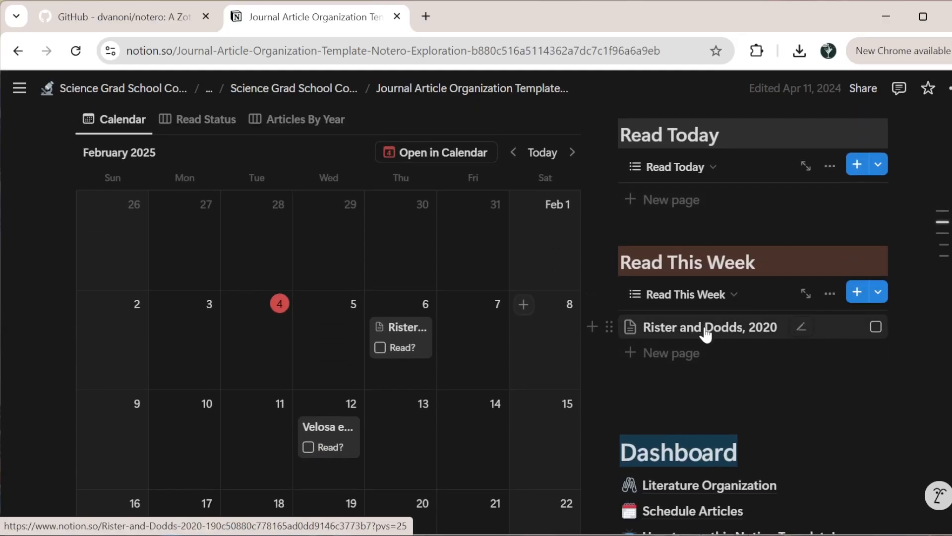
scroll("down", 3)
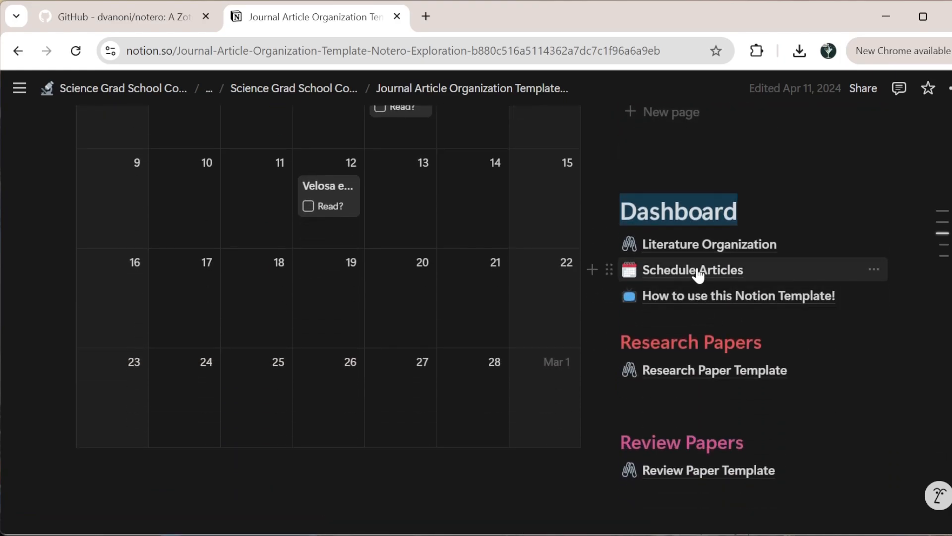
left_click(692, 270)
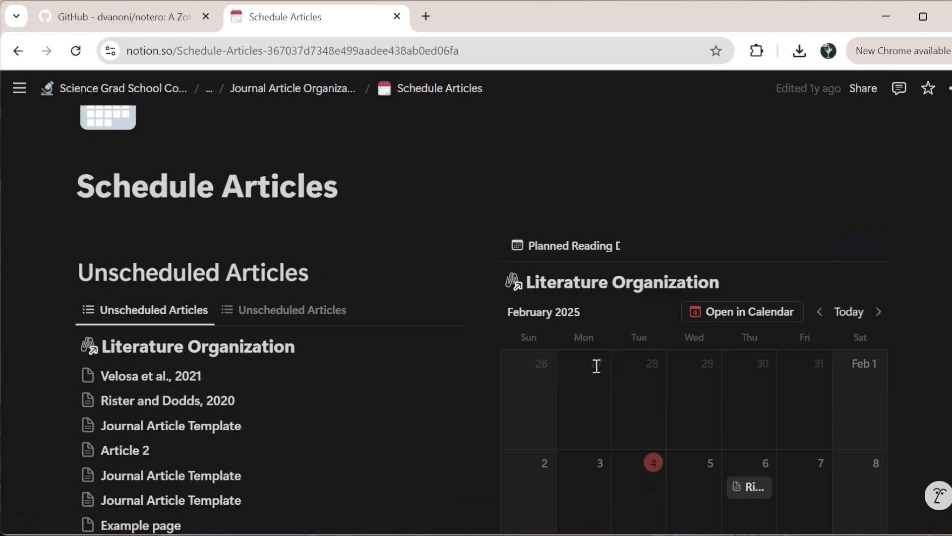
scroll("down", 3)
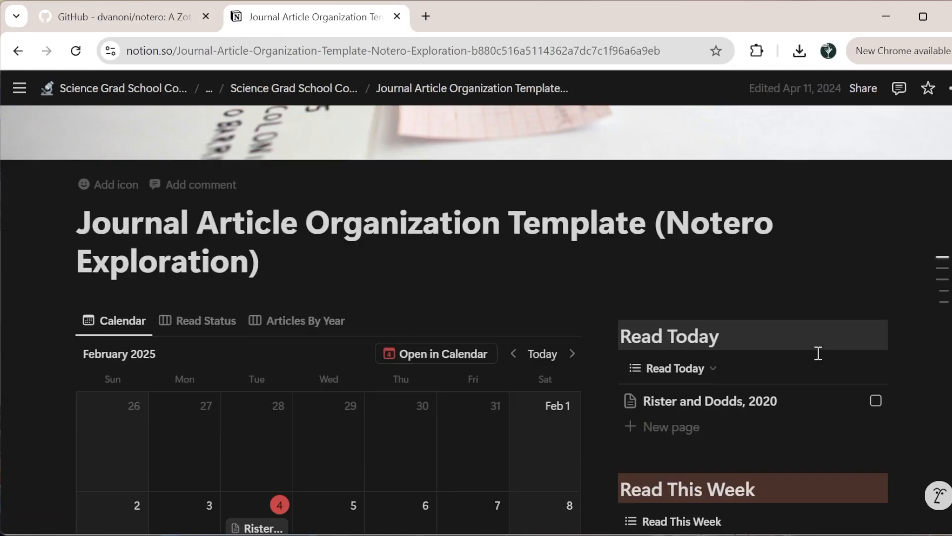
scroll("down", 3)
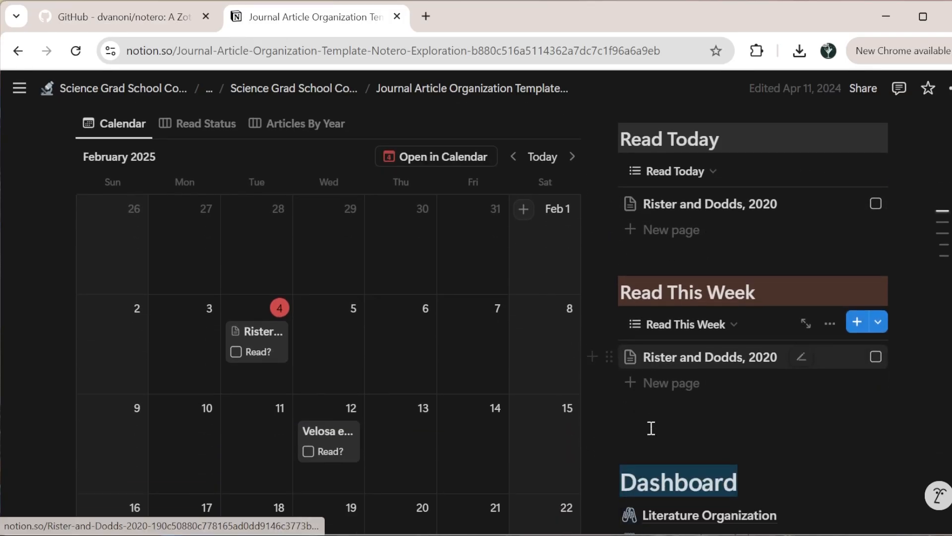
scroll("down", 3)
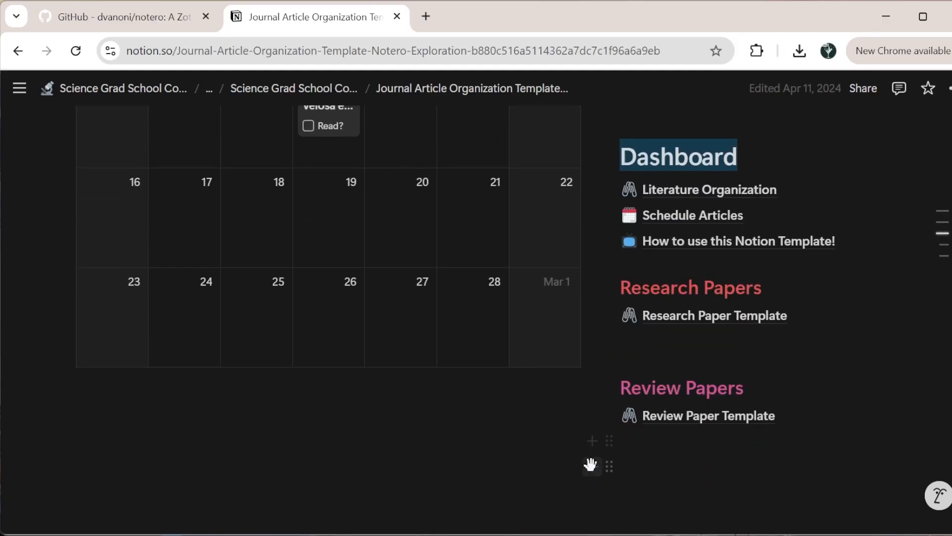
mouse_move(714, 315)
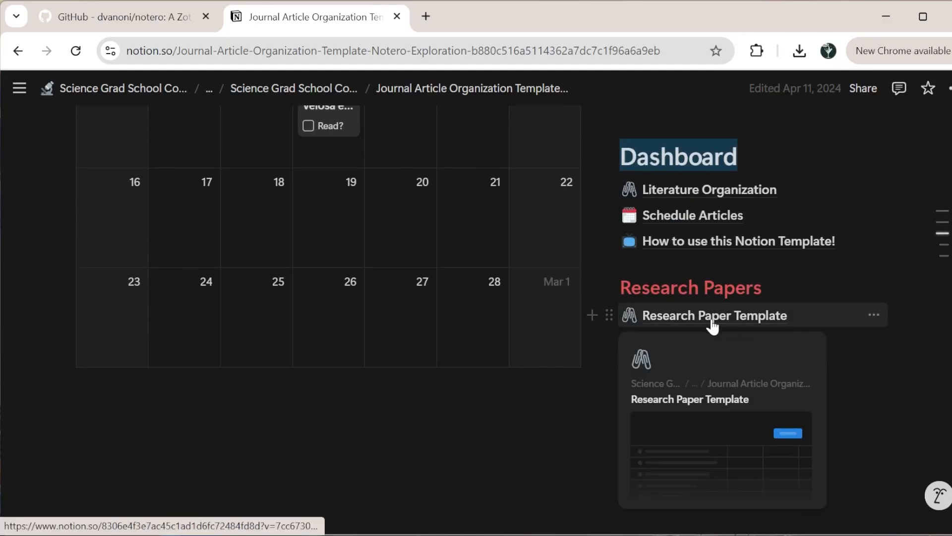